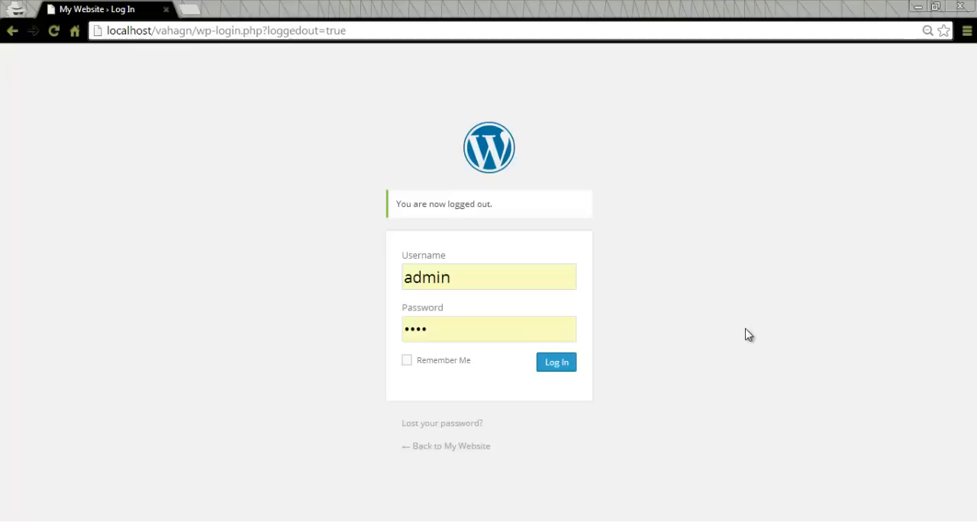
mouse_move(635, 345)
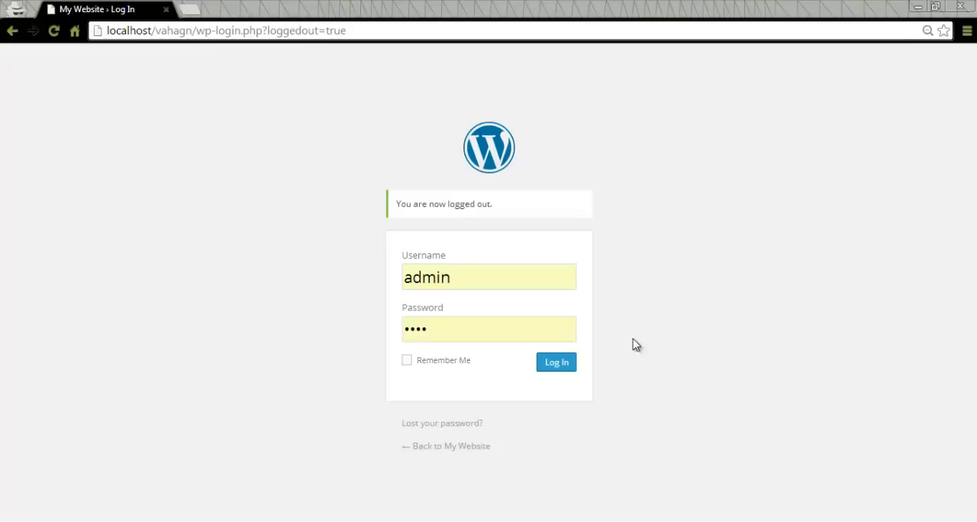
- Sign in to the WordPress admin with the pre-filled admin credentials
left_click(555, 362)
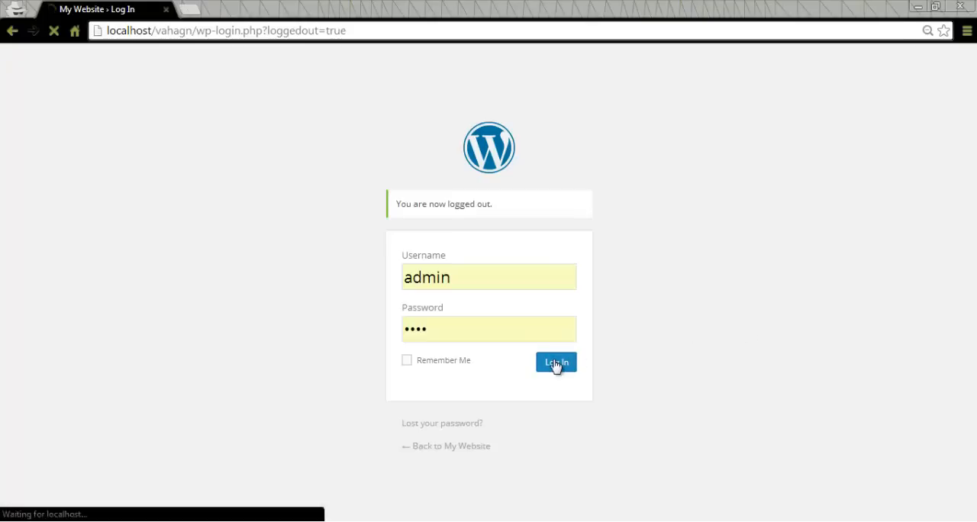
- Go to Plugins > Add New and switch to uploading a plugin zip
left_click(555, 364)
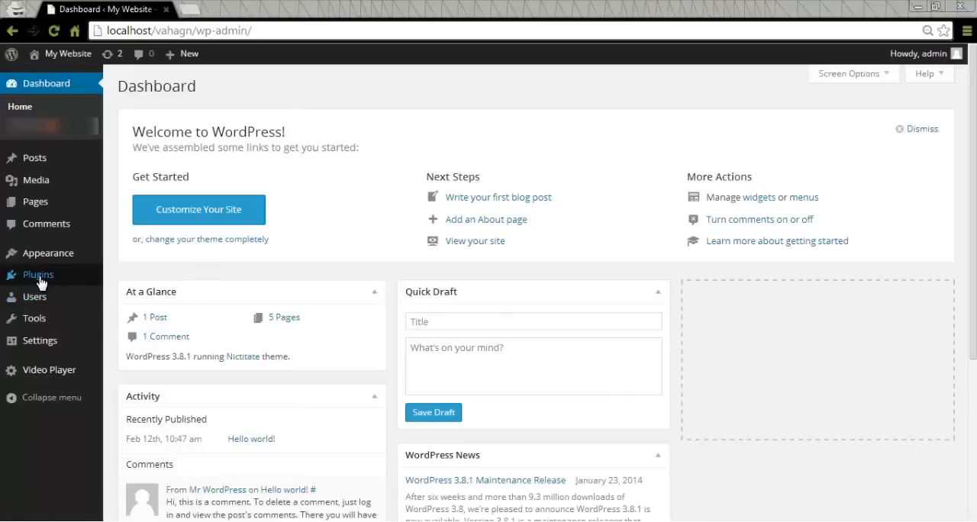
mouse_move(121, 298)
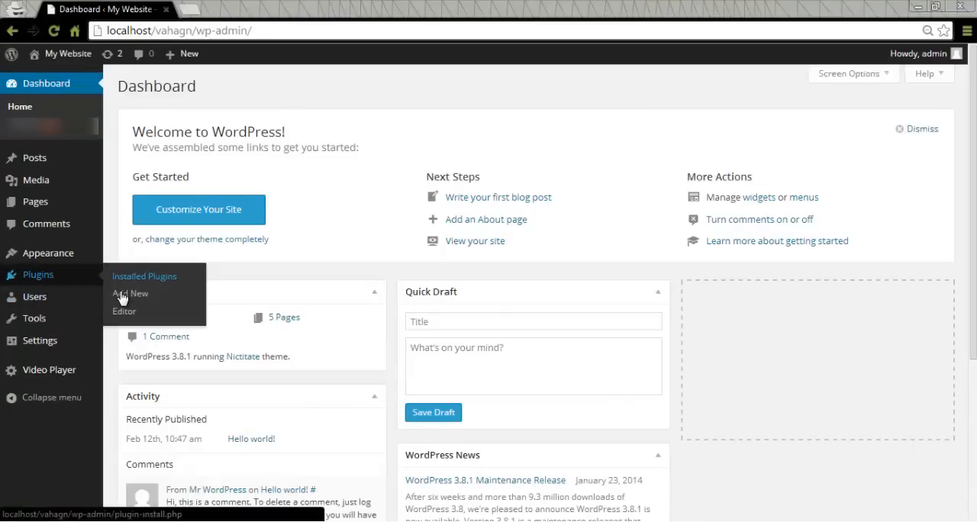
left_click(131, 293)
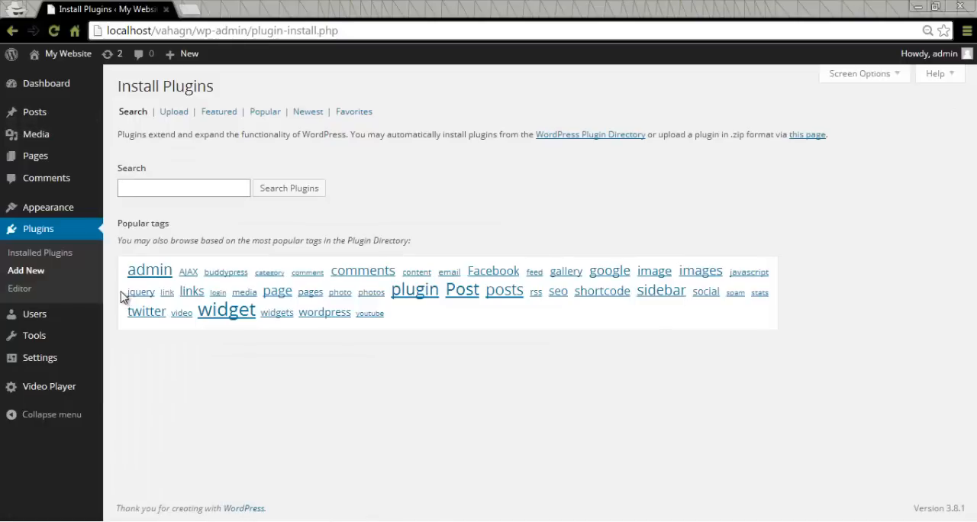
left_click(174, 111)
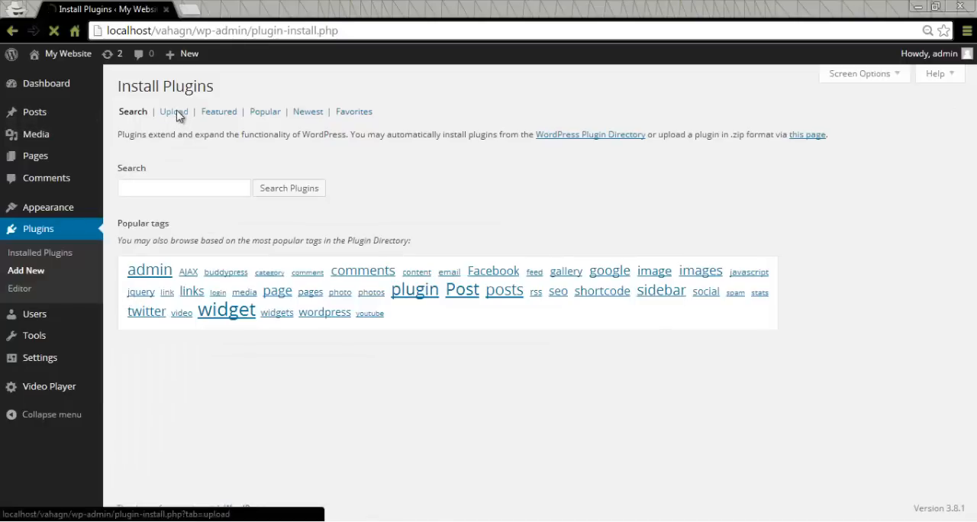
left_click(173, 112)
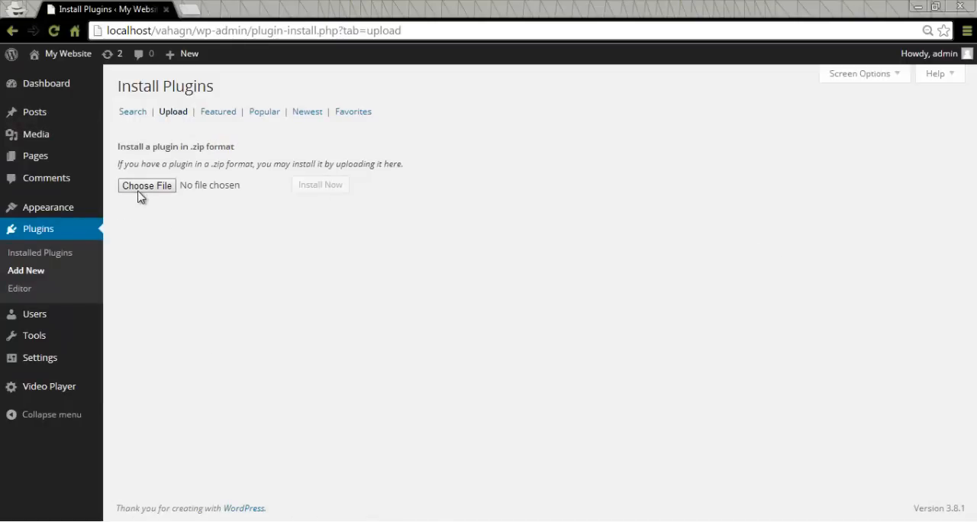
- Upload photo-gallery.1.1.0.zip and install it
left_click(146, 185)
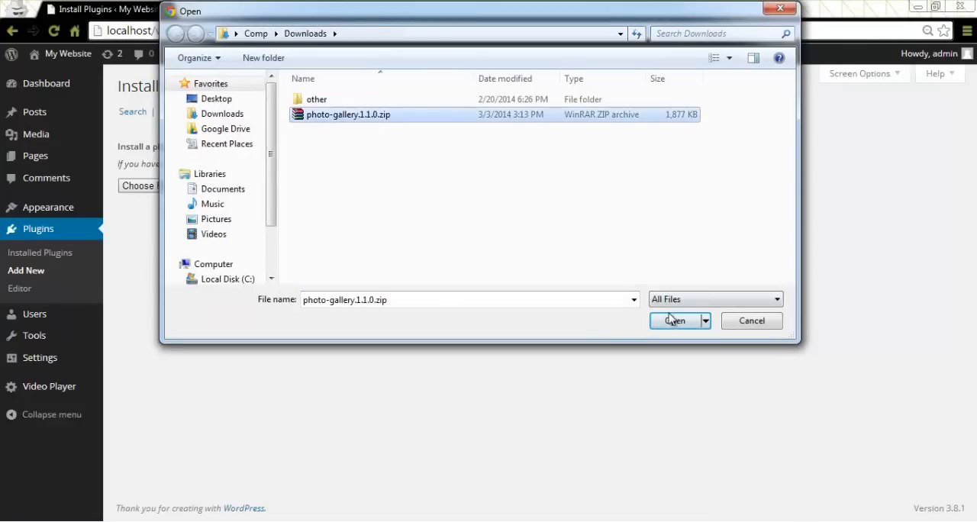
left_click(671, 320)
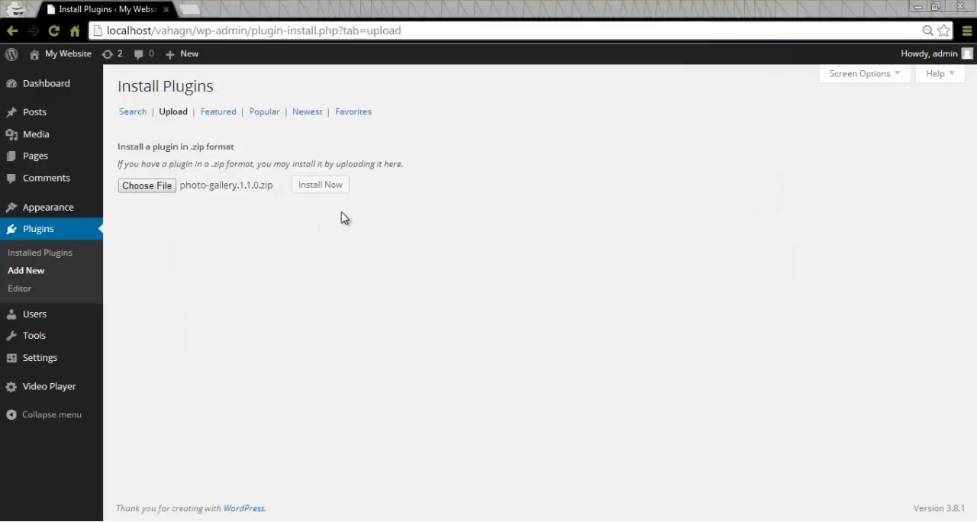
left_click(321, 185)
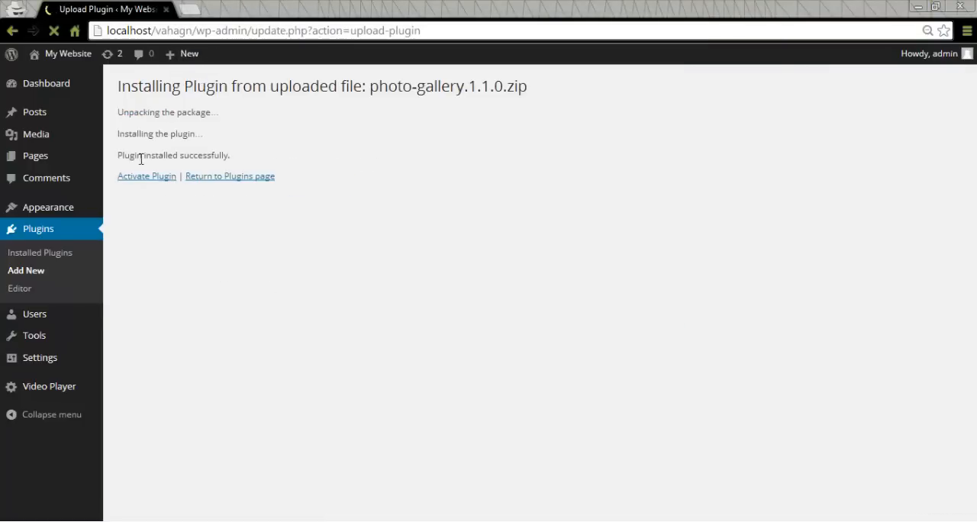
mouse_move(147, 185)
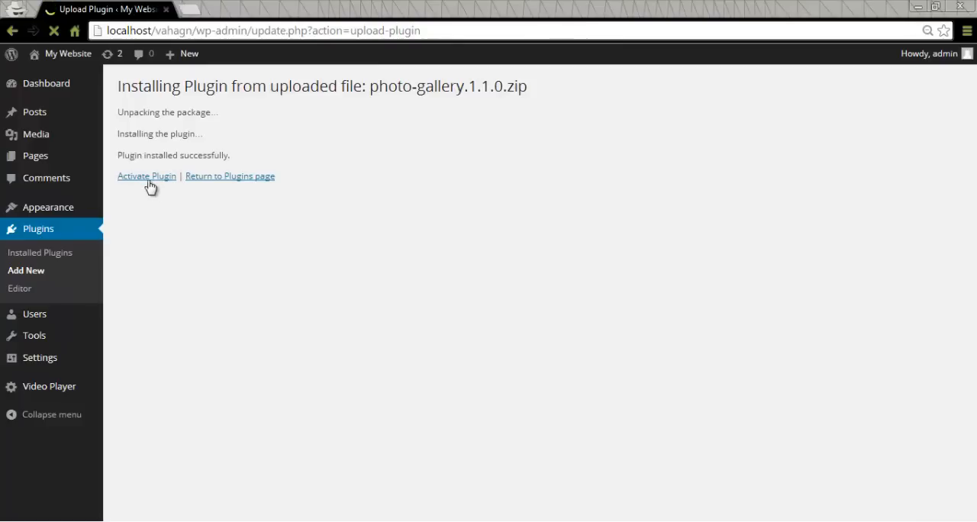
mouse_move(148, 183)
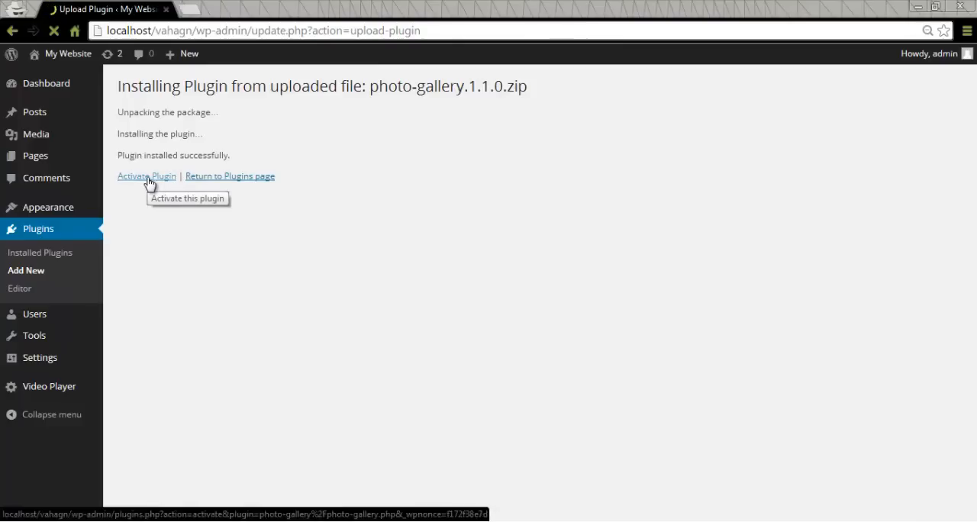
- Activate the newly installed Photo Gallery plugin from the installation results
left_click(147, 177)
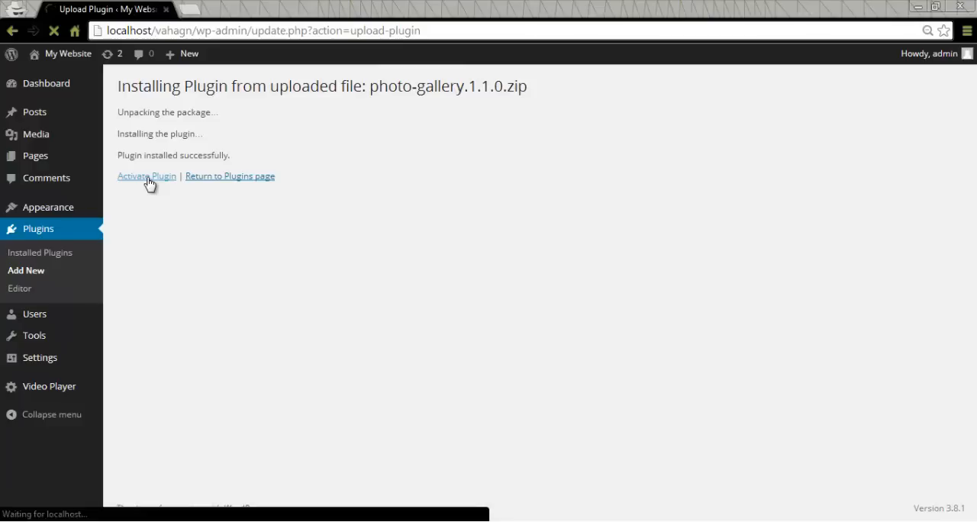
left_click(146, 176)
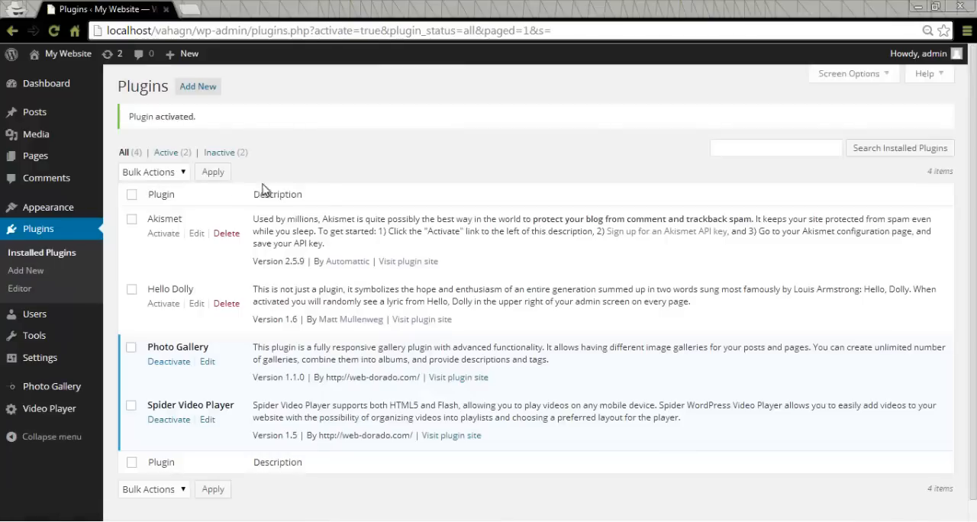
scroll("down", 3)
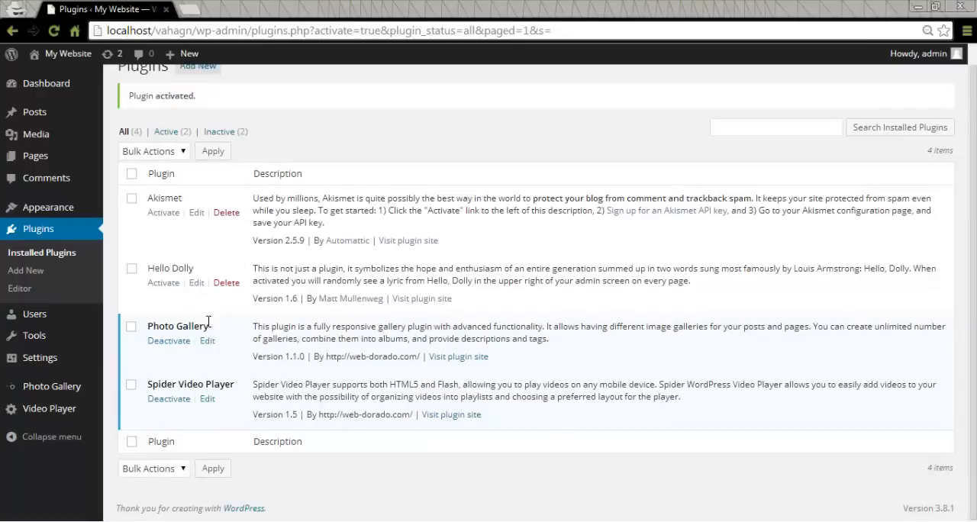
mouse_move(426, 313)
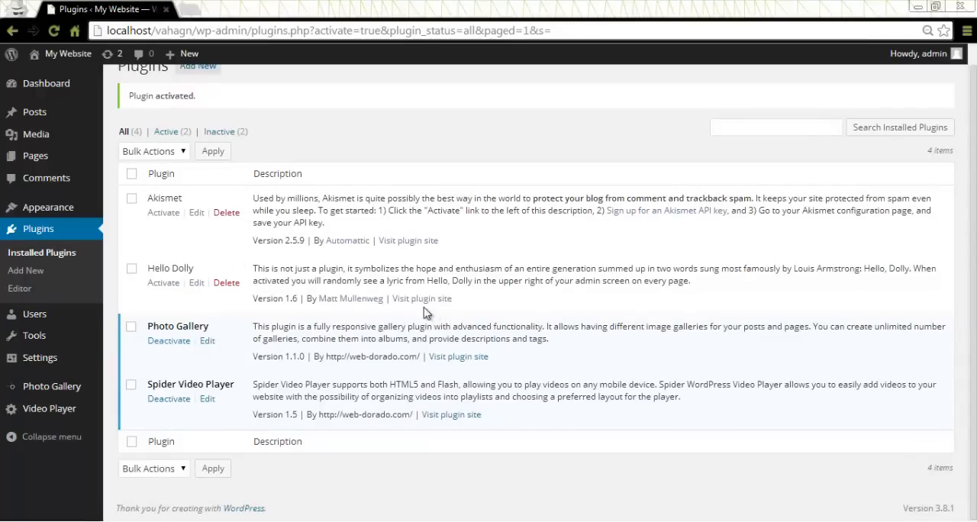
mouse_move(432, 309)
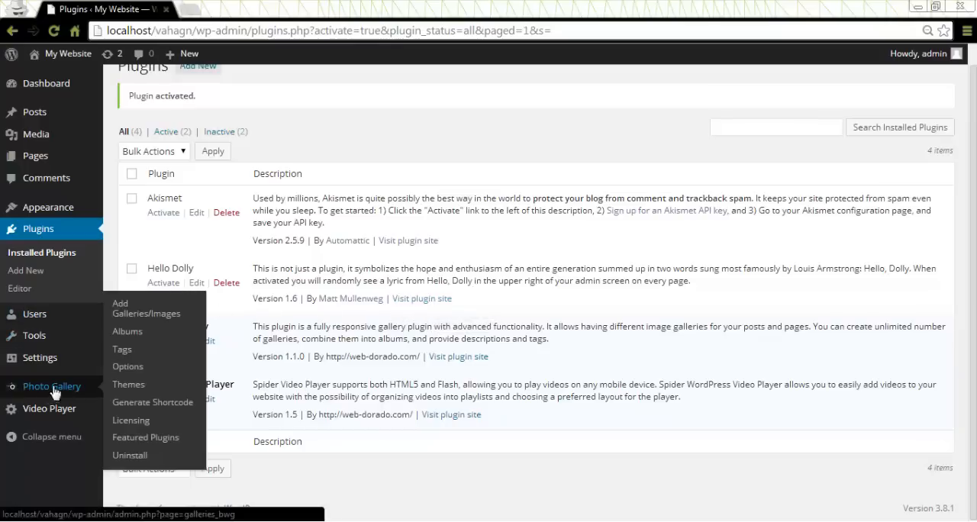
- Start a new gallery from Photo Gallery's Add Galleries/Images page
left_click(145, 308)
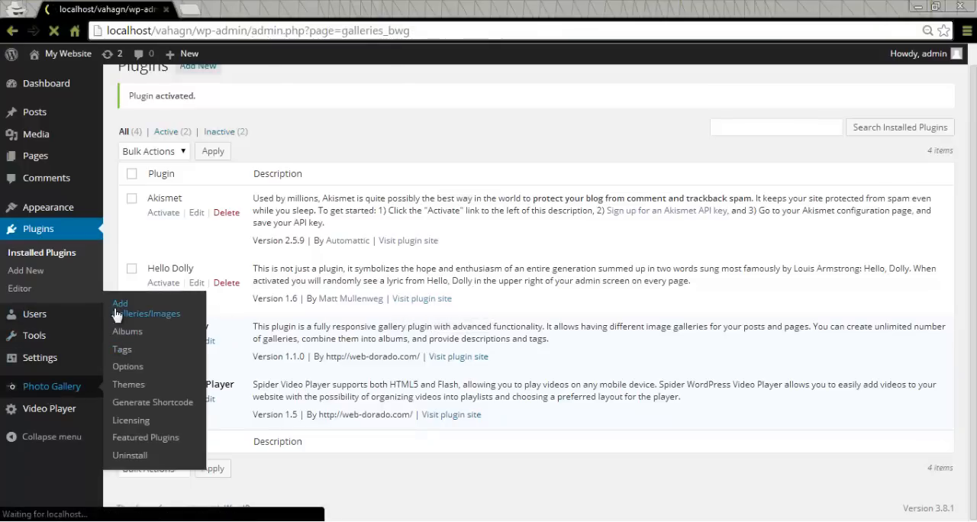
left_click(145, 313)
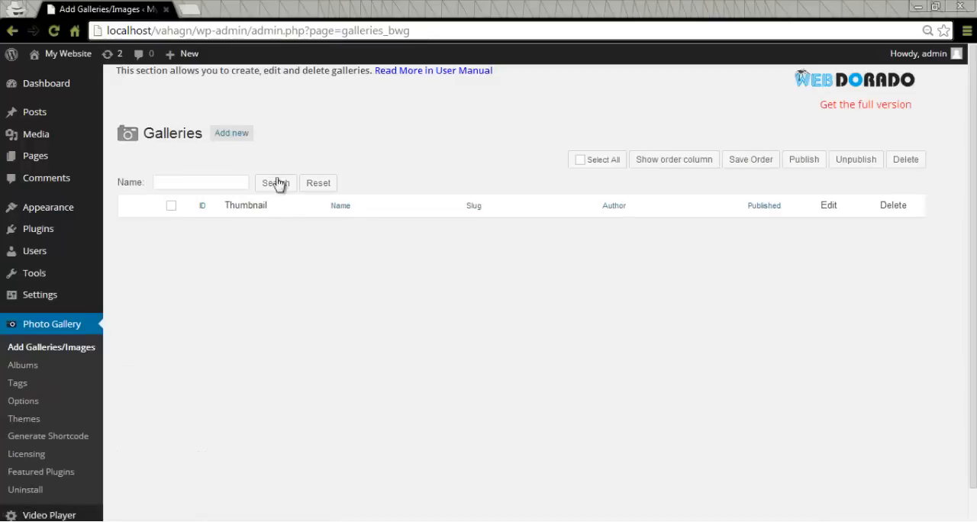
left_click(232, 133)
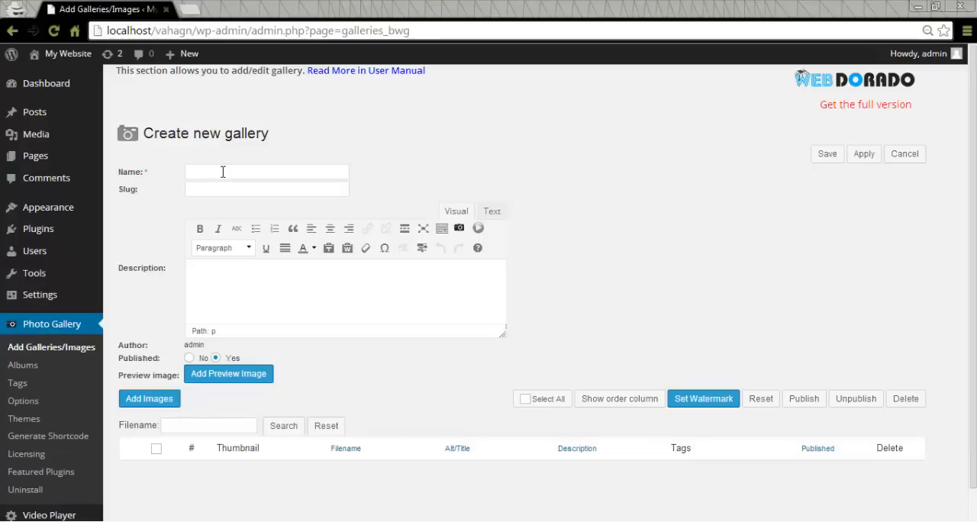
- Name the new gallery 'Gallery One'
left_click(266, 171)
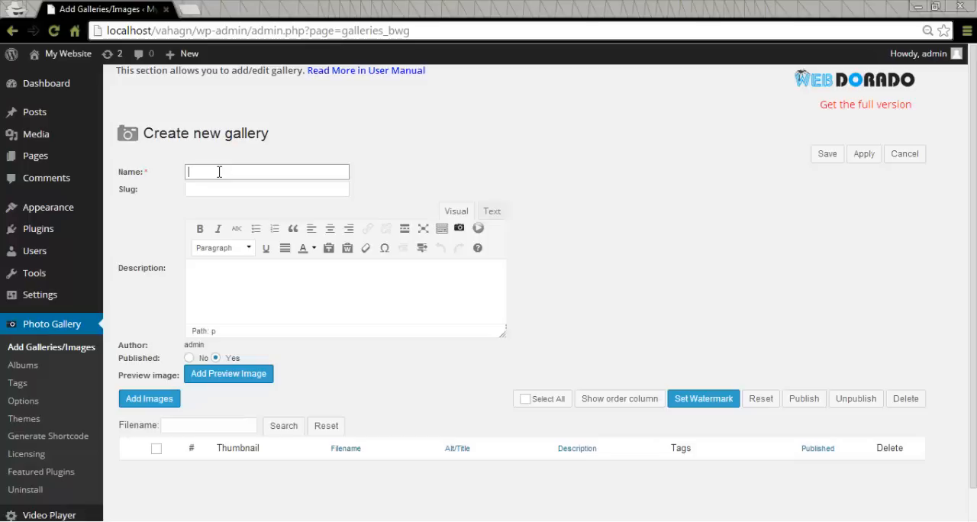
type("Gallery One")
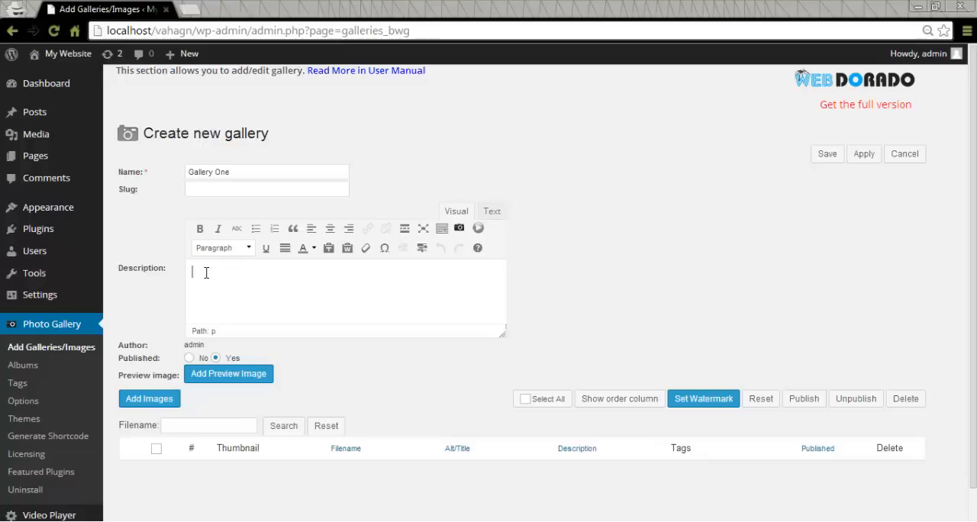
scroll("down", 3)
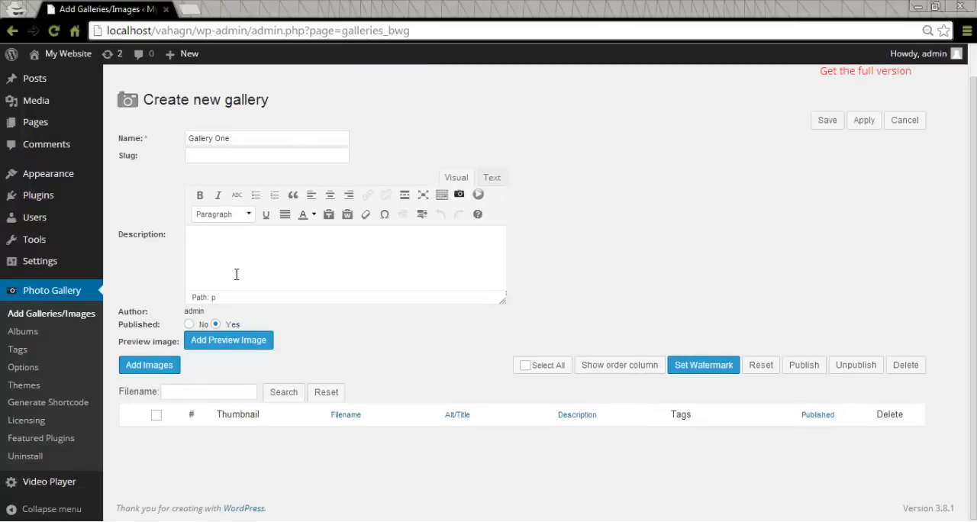
mouse_move(163, 330)
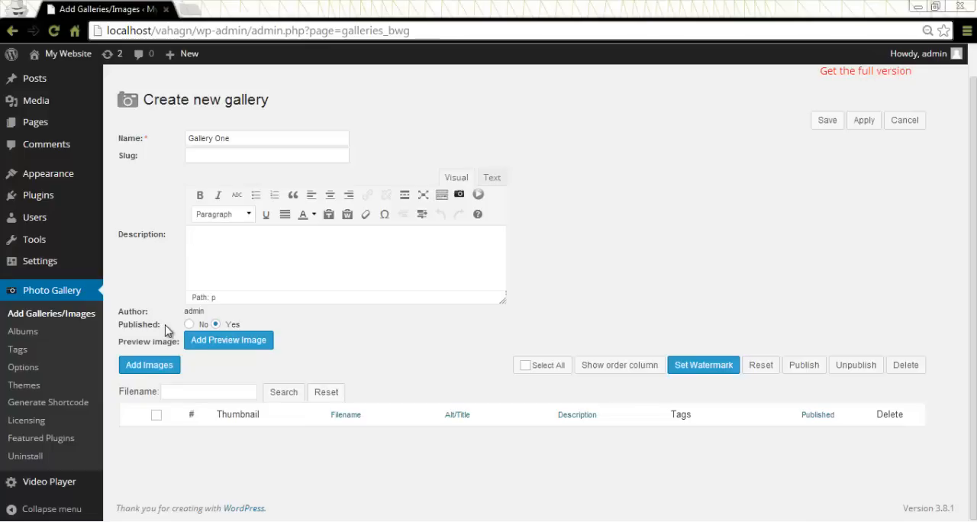
mouse_move(159, 347)
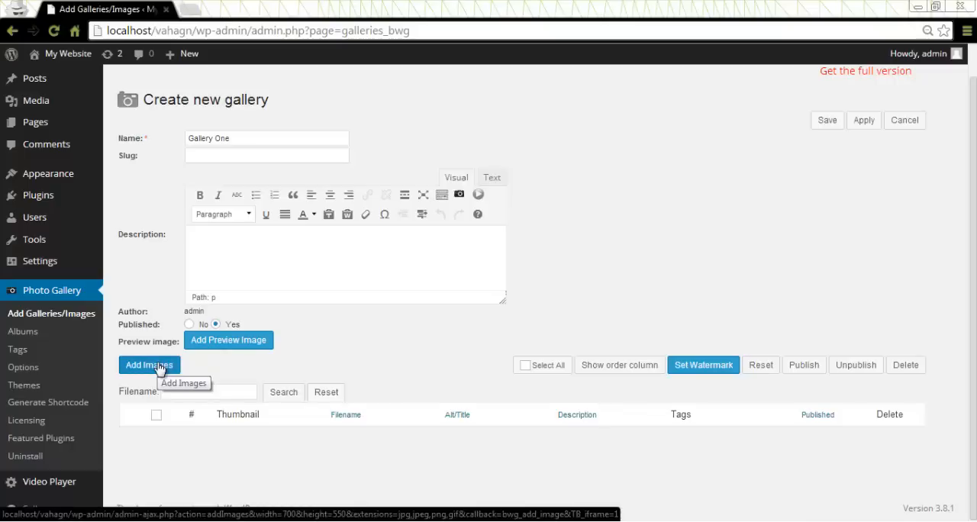
- Bring up the Add Images uploader with thumbnail maximum dimensions 300 x 300
left_click(150, 365)
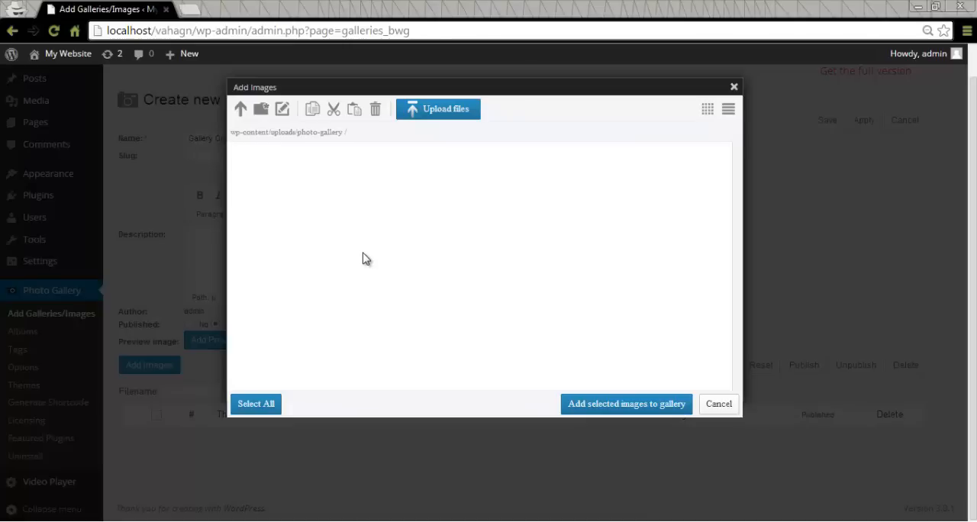
left_click(436, 108)
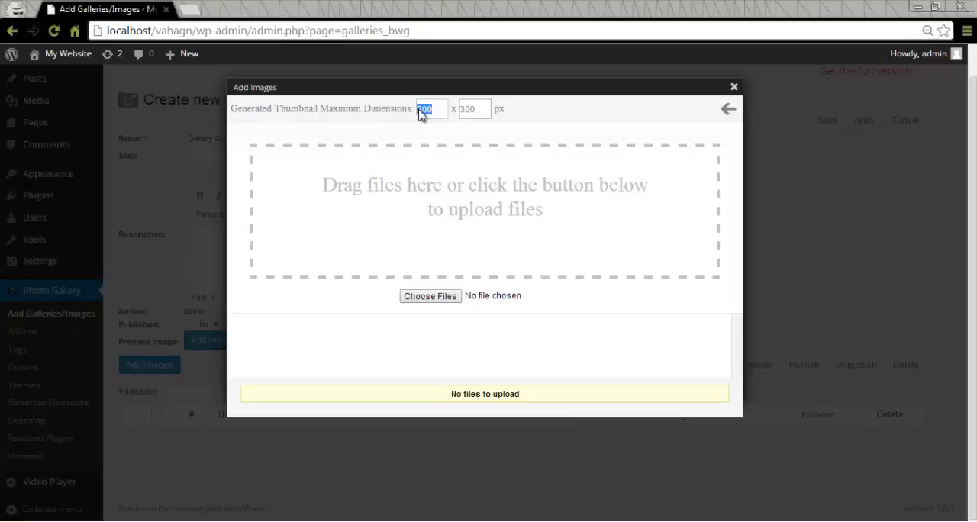
left_click(473, 108)
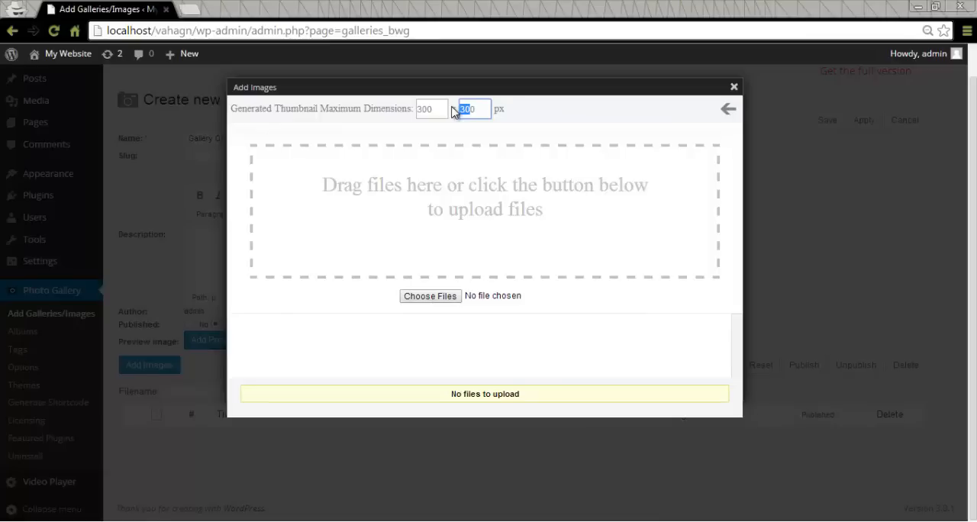
mouse_move(374, 190)
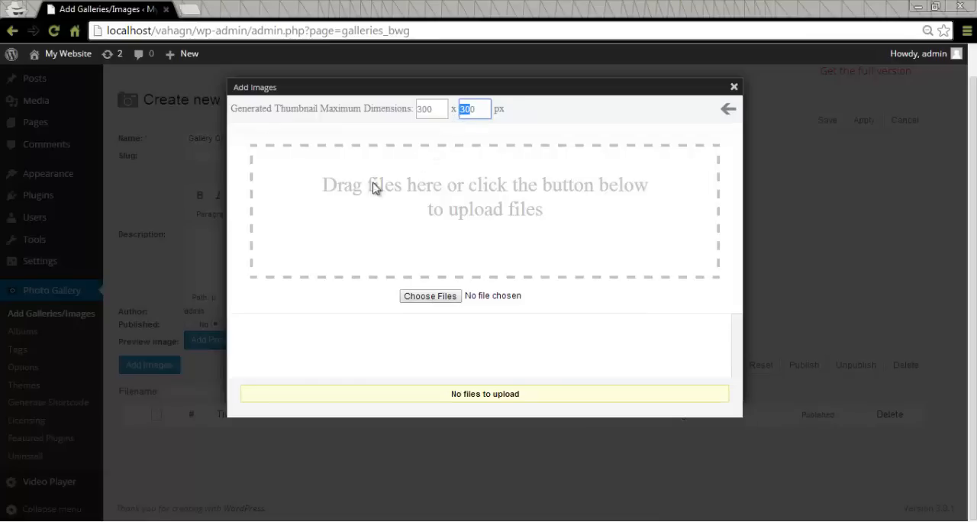
mouse_move(433, 300)
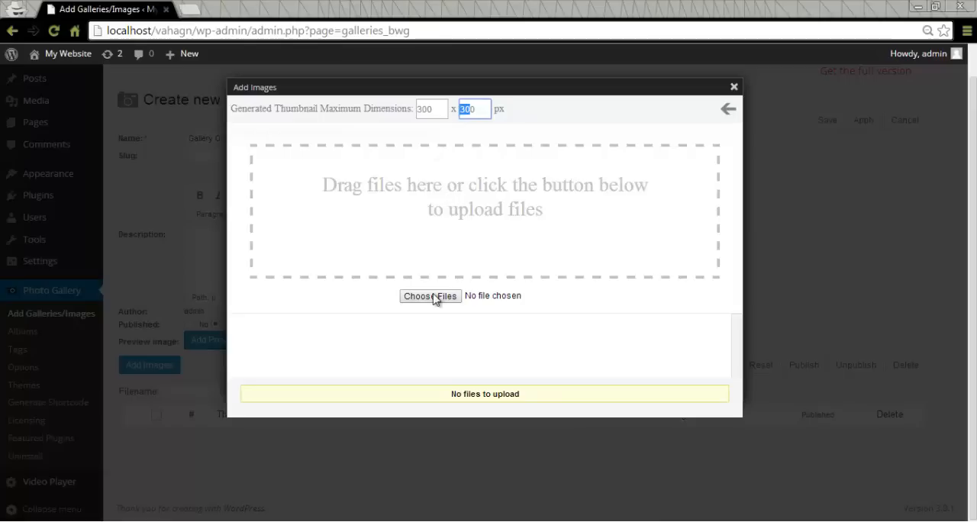
- Upload the four Pagani and Wiesmann car photos from the Pictures library and show them as thumbnails
left_click(431, 296)
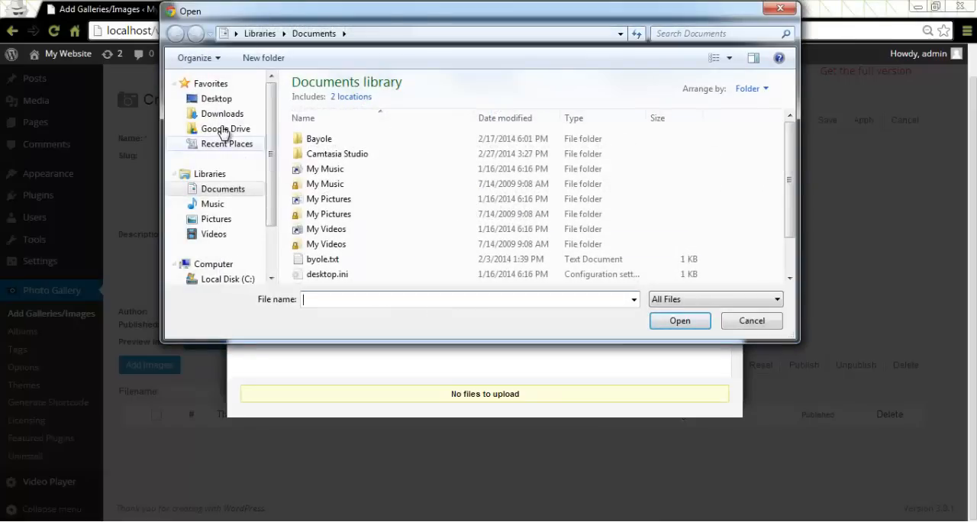
left_click(215, 220)
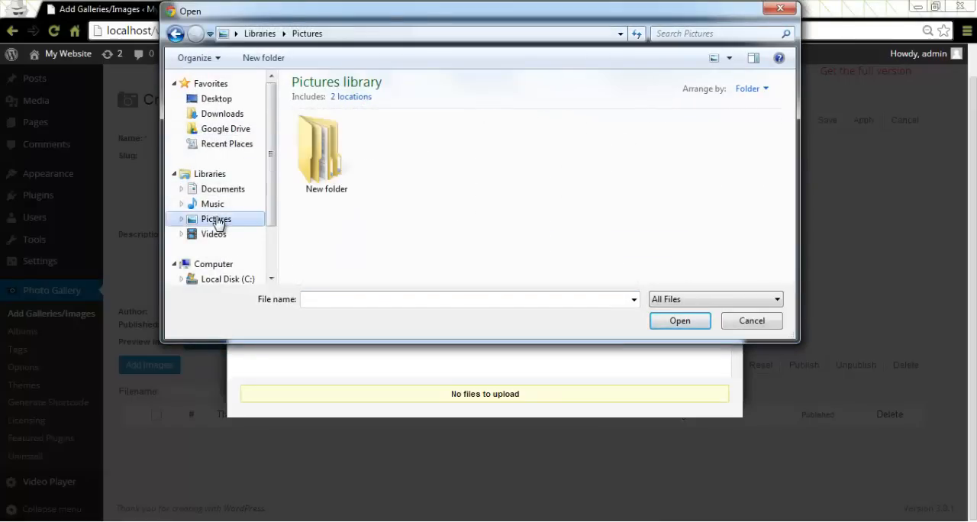
double_click(217, 220)
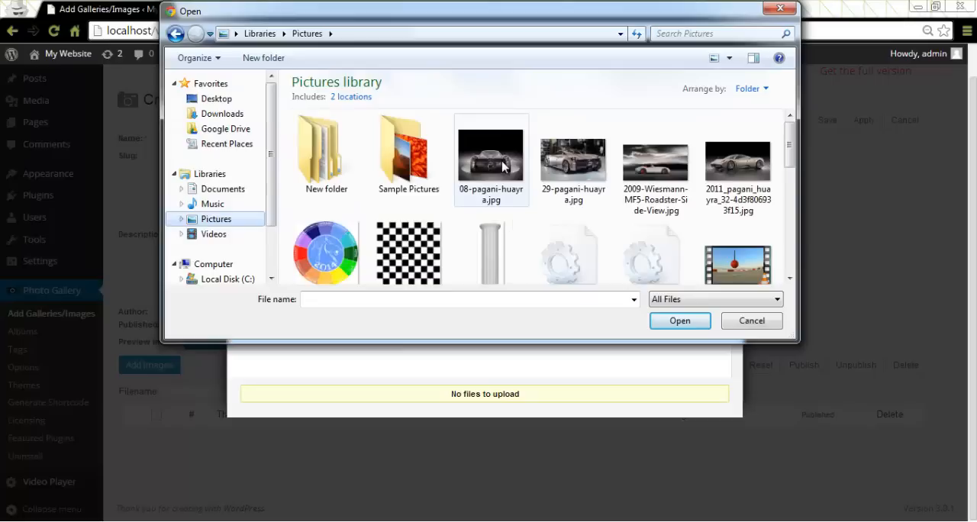
left_click(574, 153)
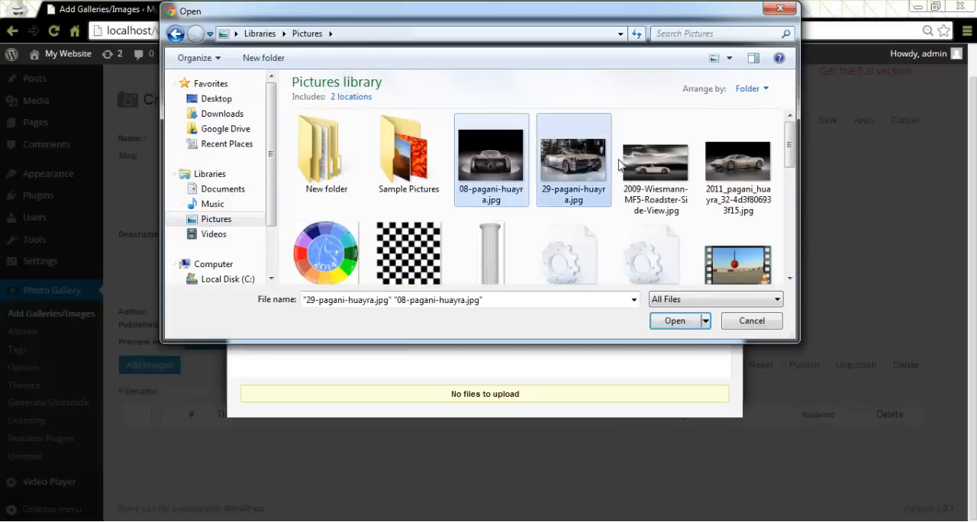
left_click(738, 160)
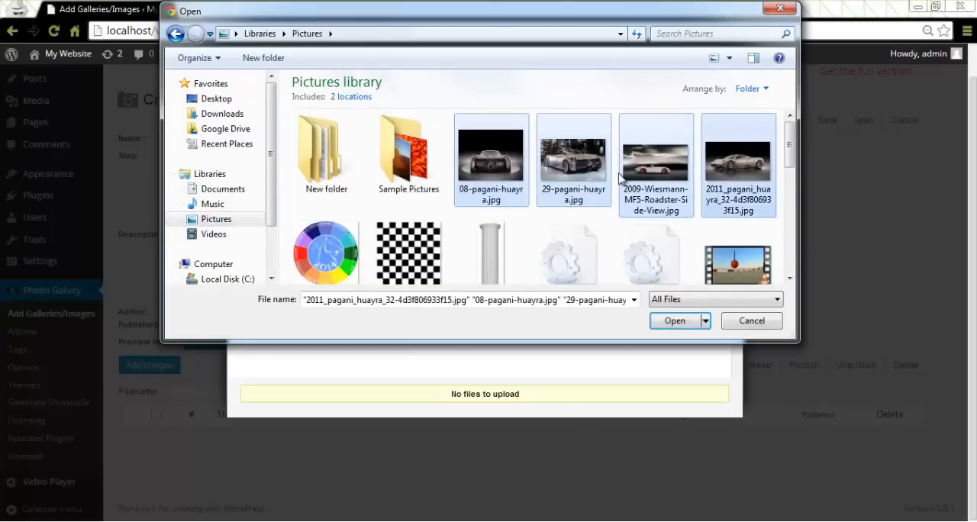
mouse_move(675, 321)
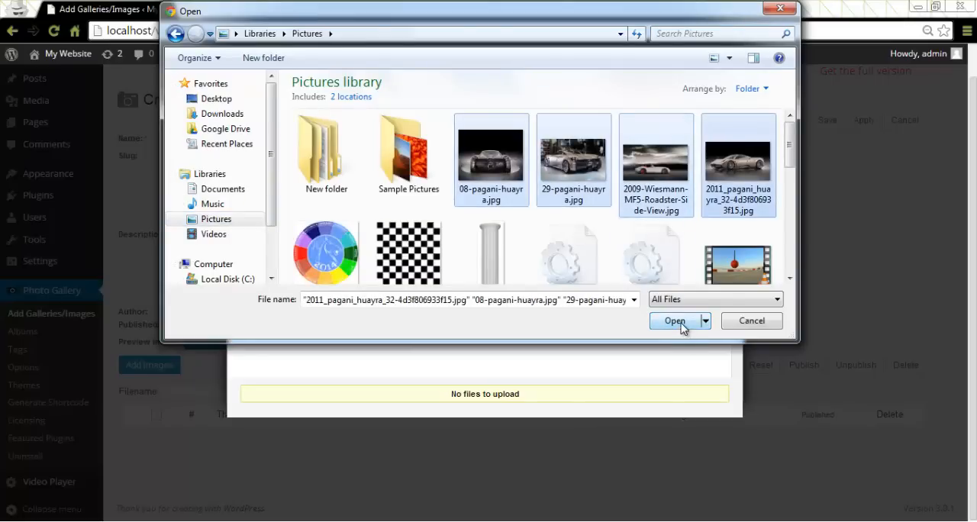
left_click(674, 321)
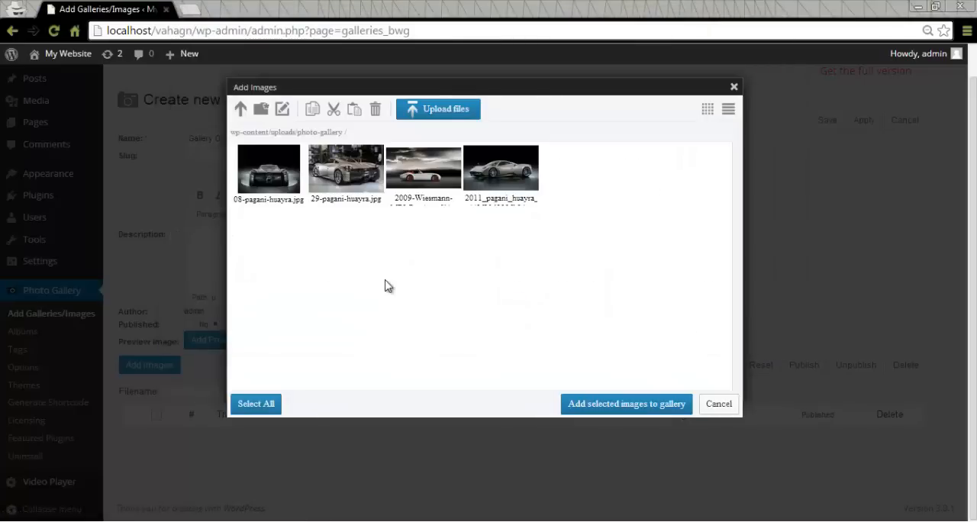
mouse_move(578, 271)
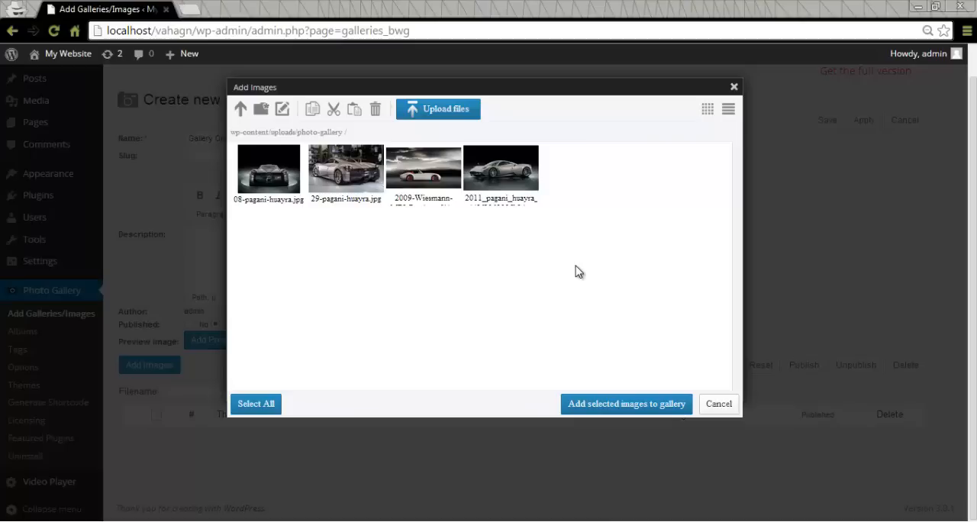
mouse_move(423, 268)
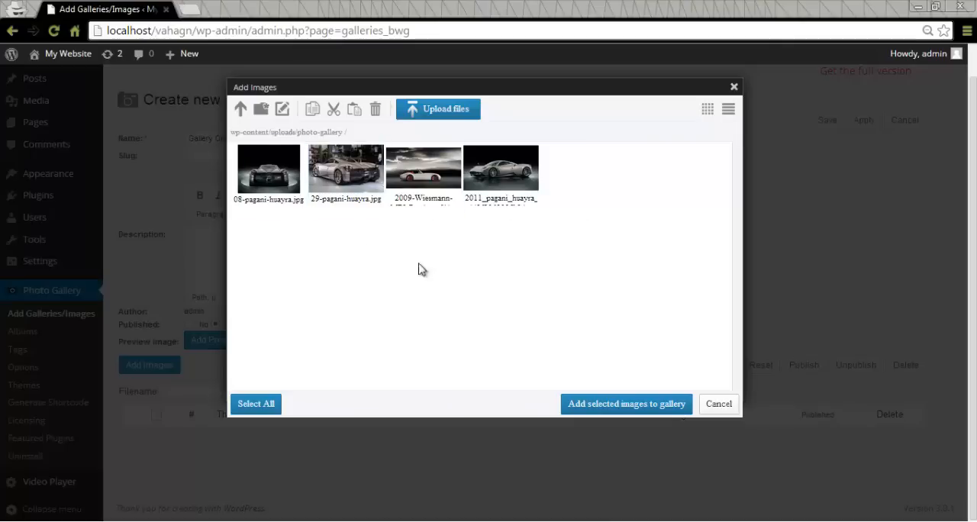
mouse_move(707, 108)
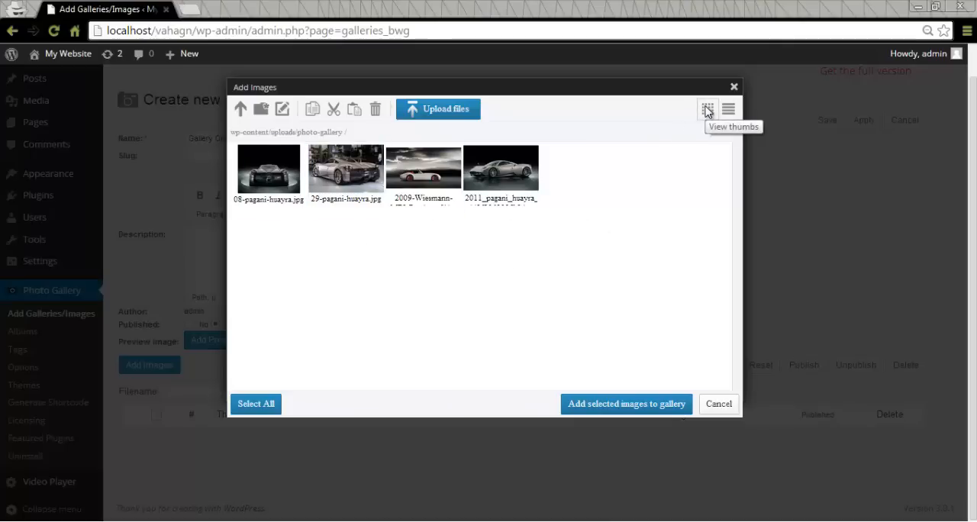
left_click(726, 108)
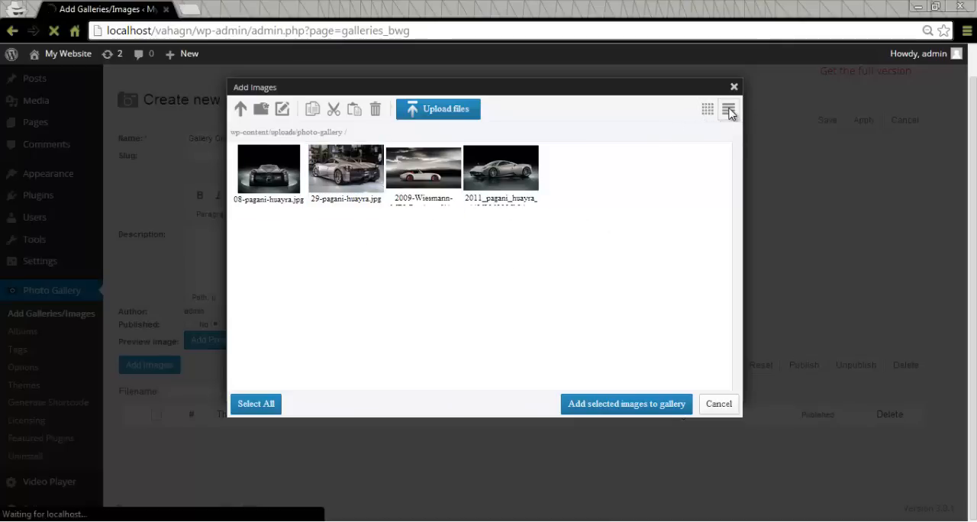
- Show the uploaded car photos as a detailed list with sizes and dates
left_click(726, 108)
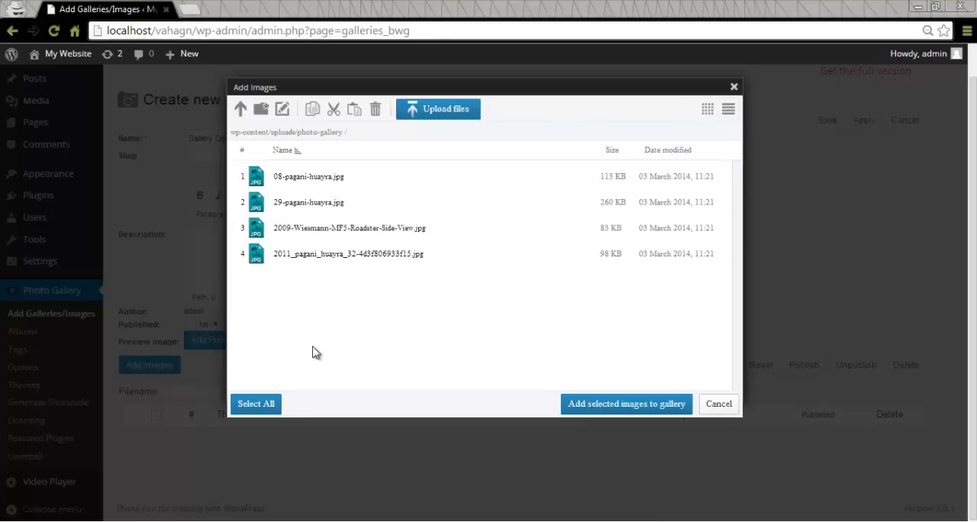
mouse_move(438, 276)
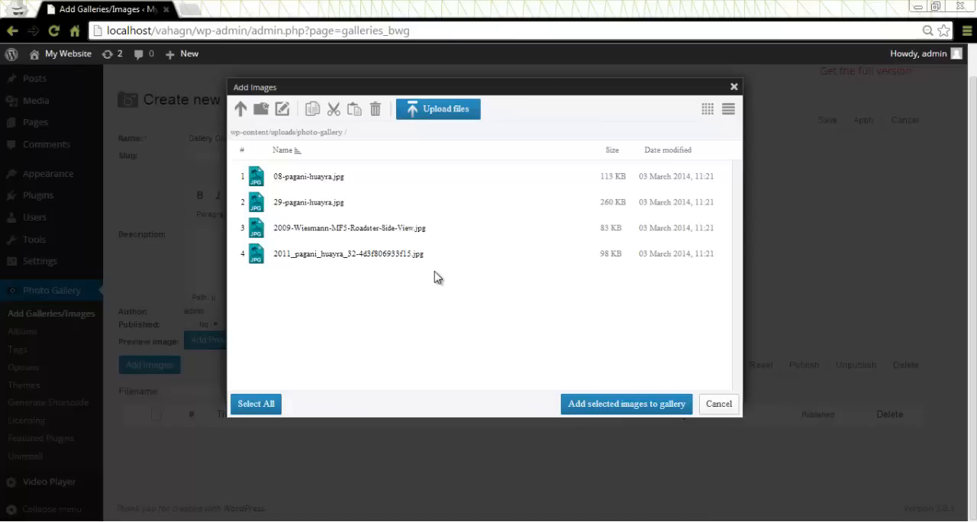
mouse_move(241, 108)
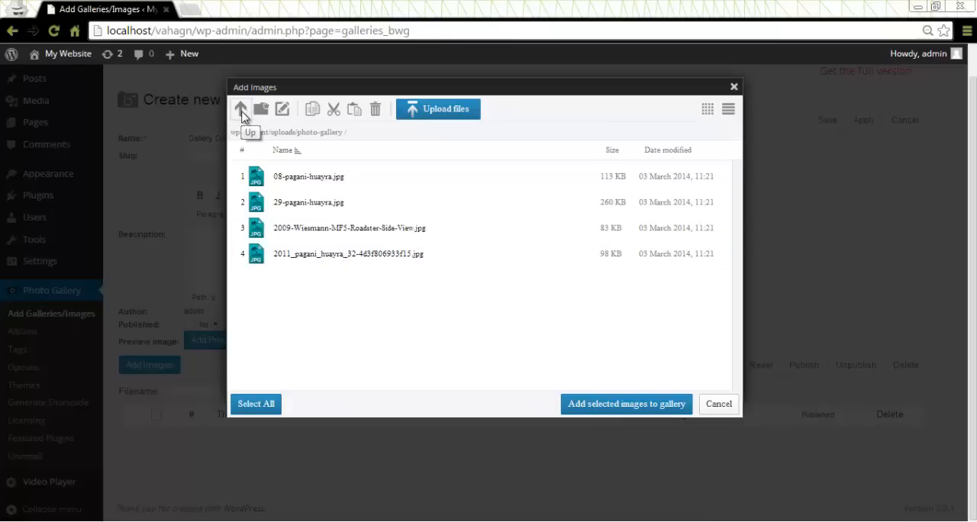
mouse_move(284, 108)
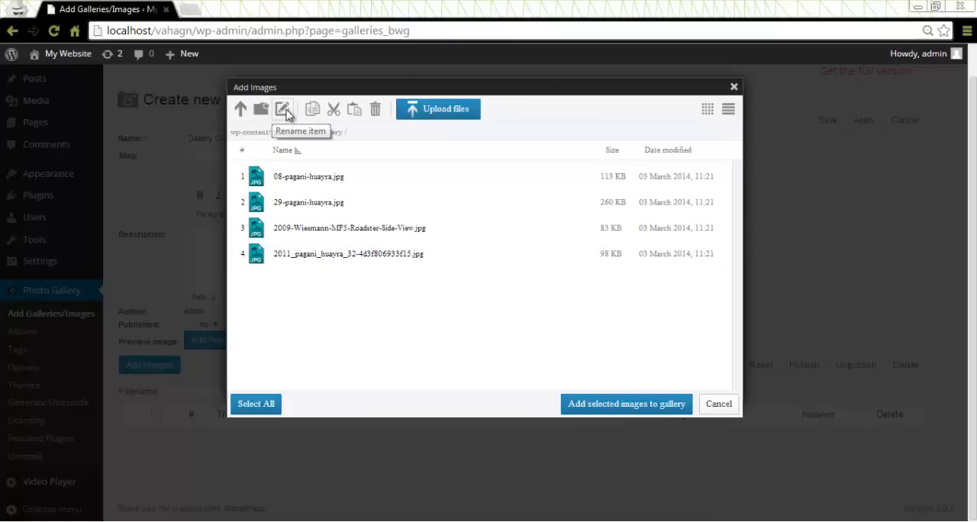
mouse_move(354, 109)
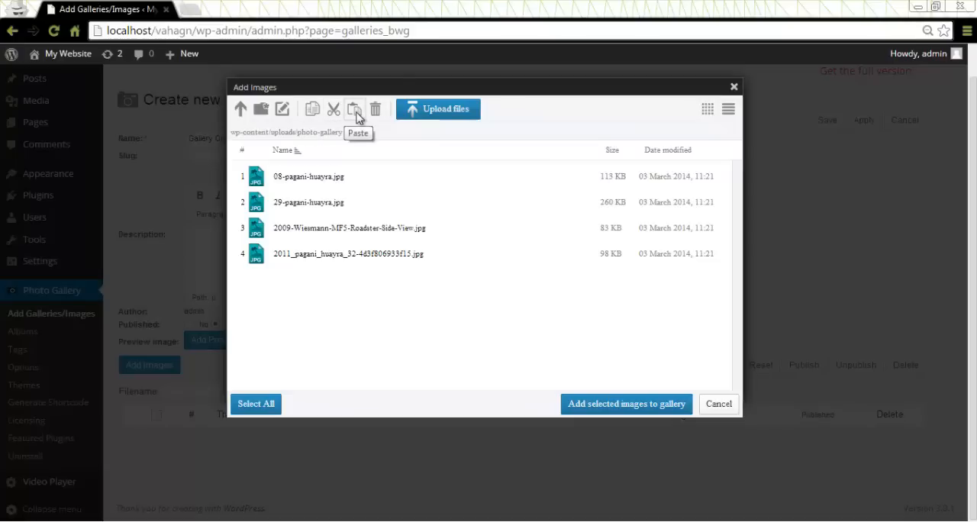
mouse_move(375, 110)
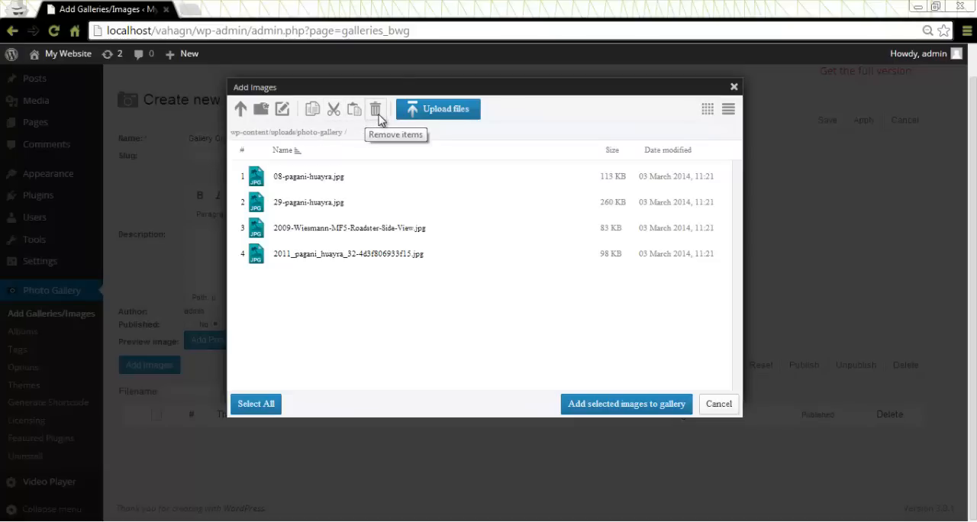
mouse_move(382, 136)
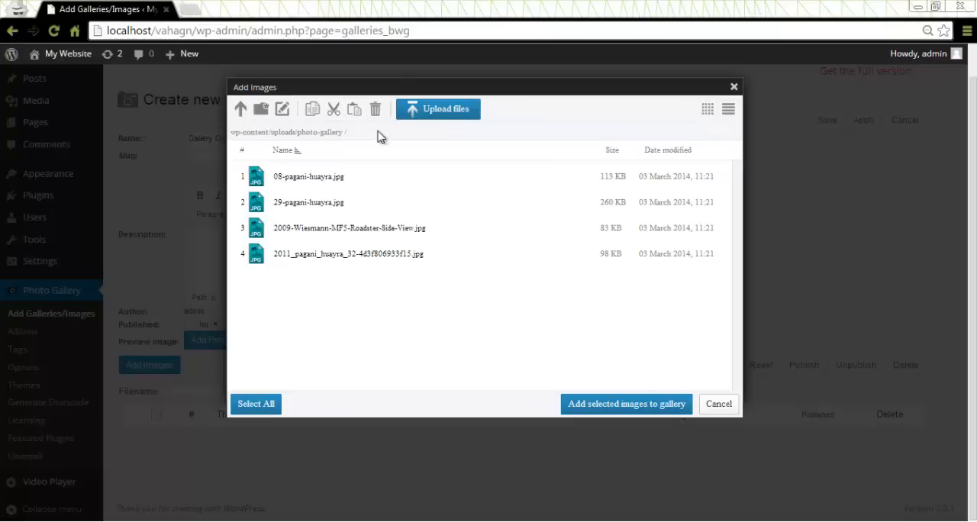
- Select all four uploaded car photos and add them to Gallery One
left_click(309, 177)
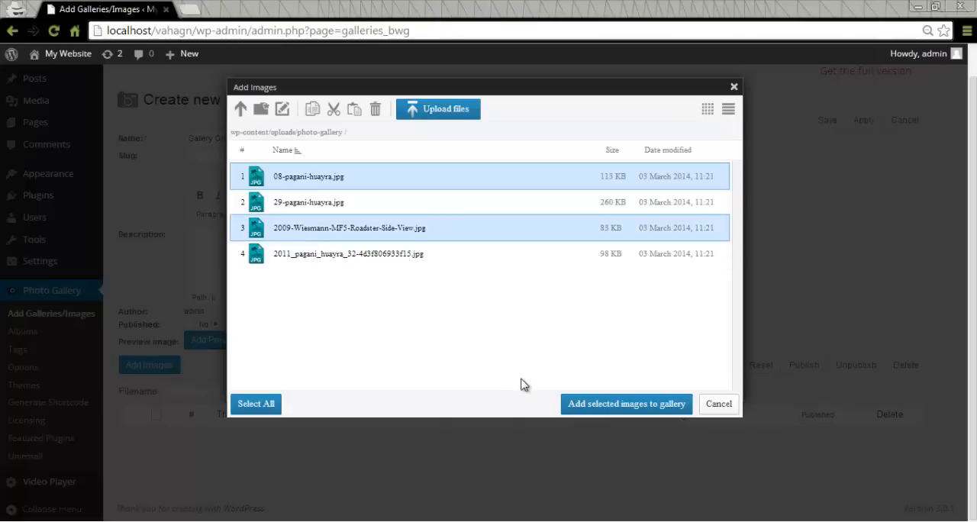
mouse_move(281, 272)
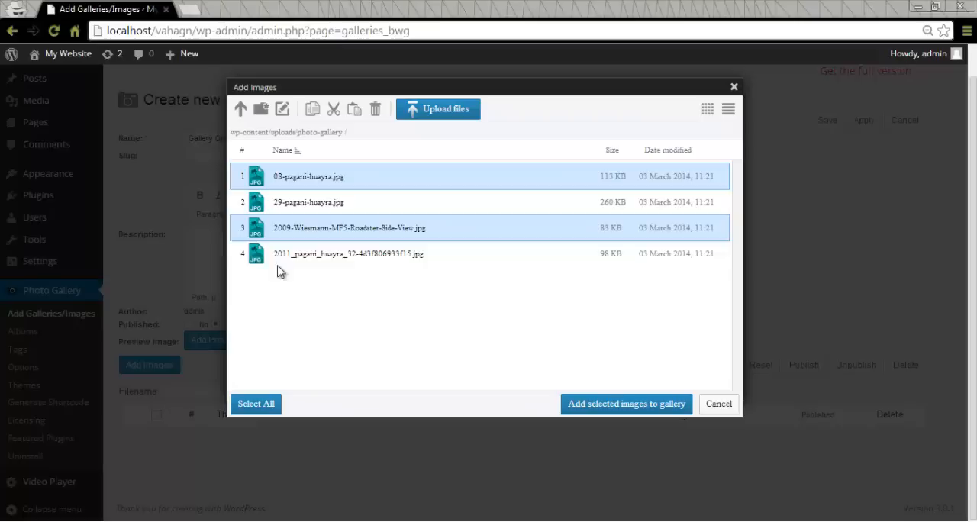
left_click(256, 403)
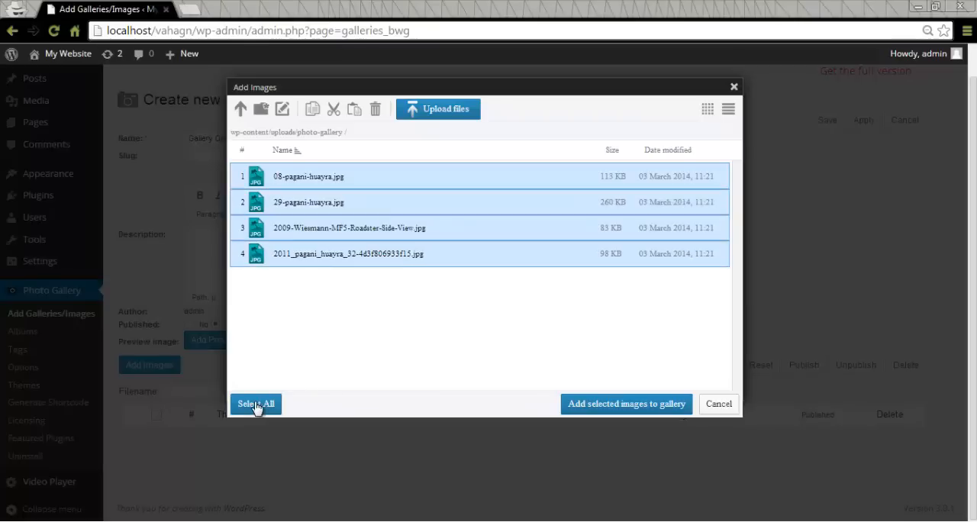
mouse_move(594, 367)
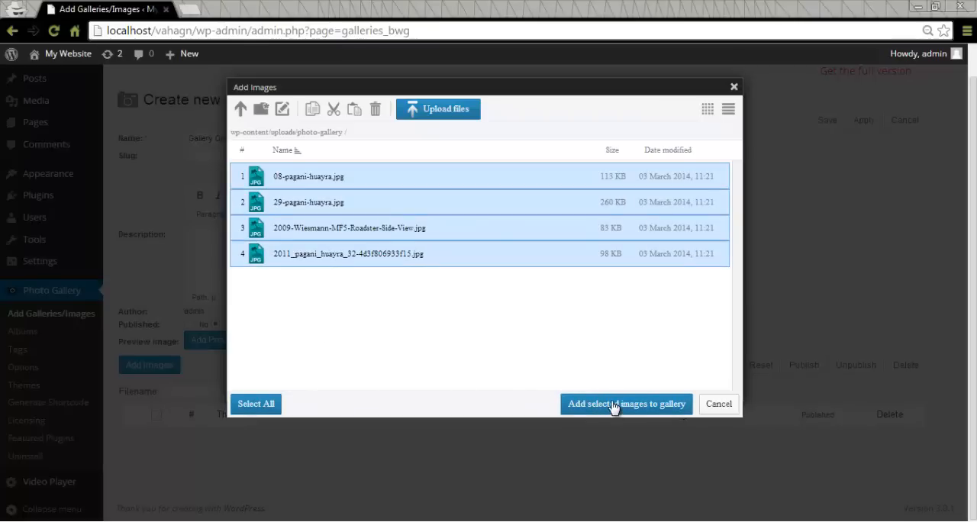
left_click(626, 403)
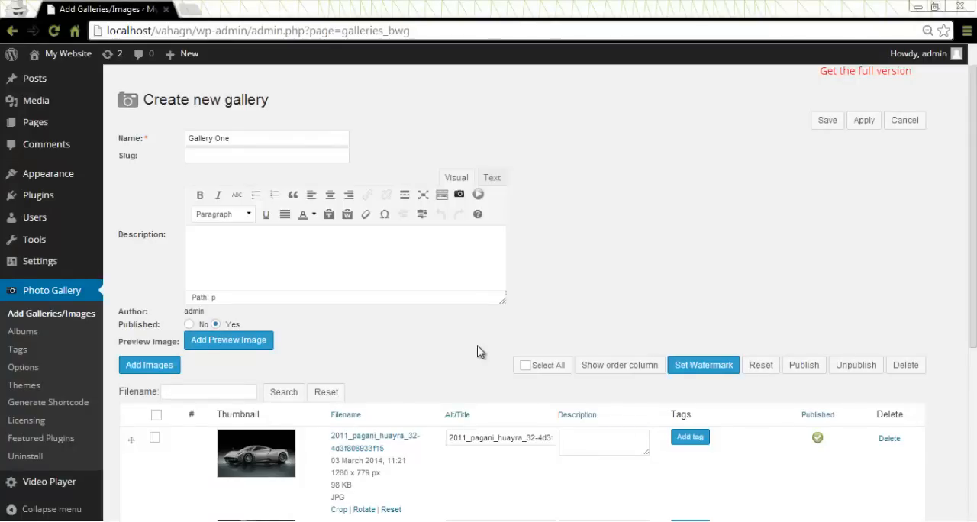
- Check every image row in Gallery One via the Select All checkbox
scroll("down", 3)
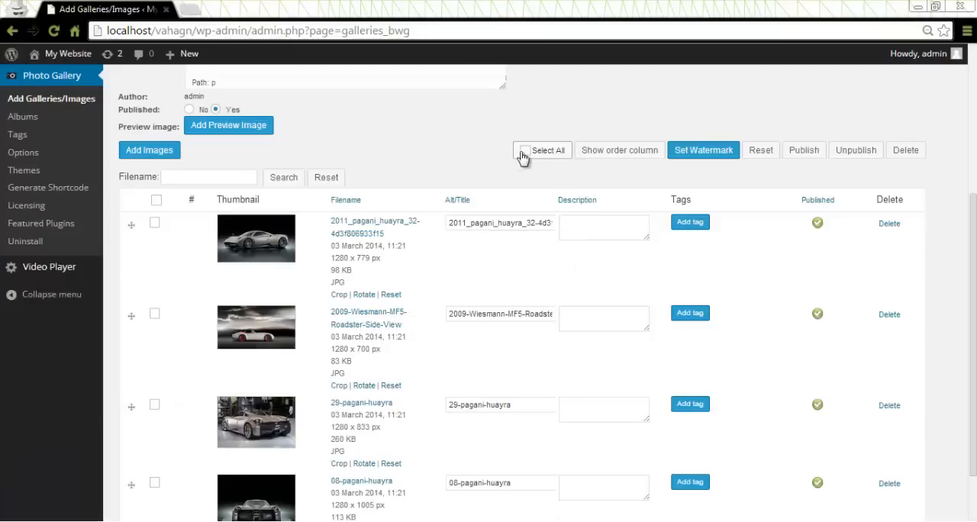
left_click(525, 150)
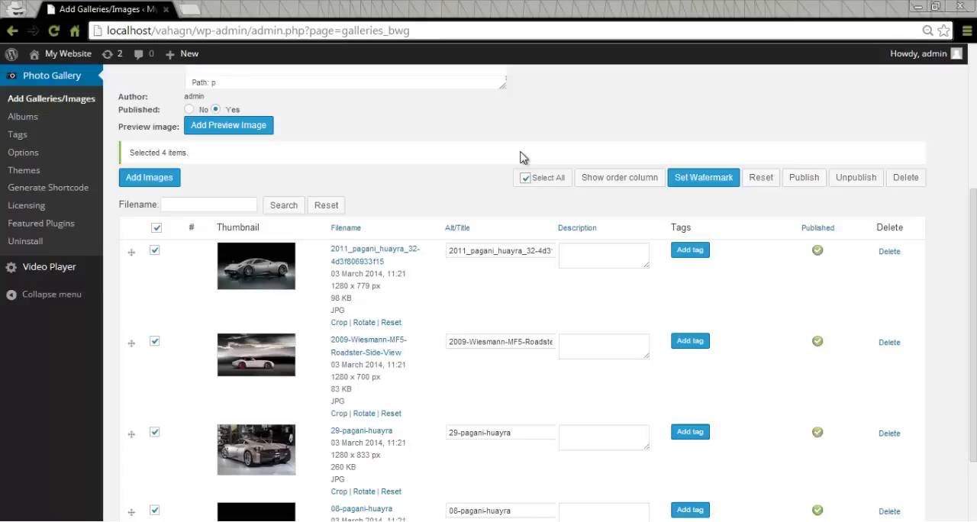
mouse_move(479, 182)
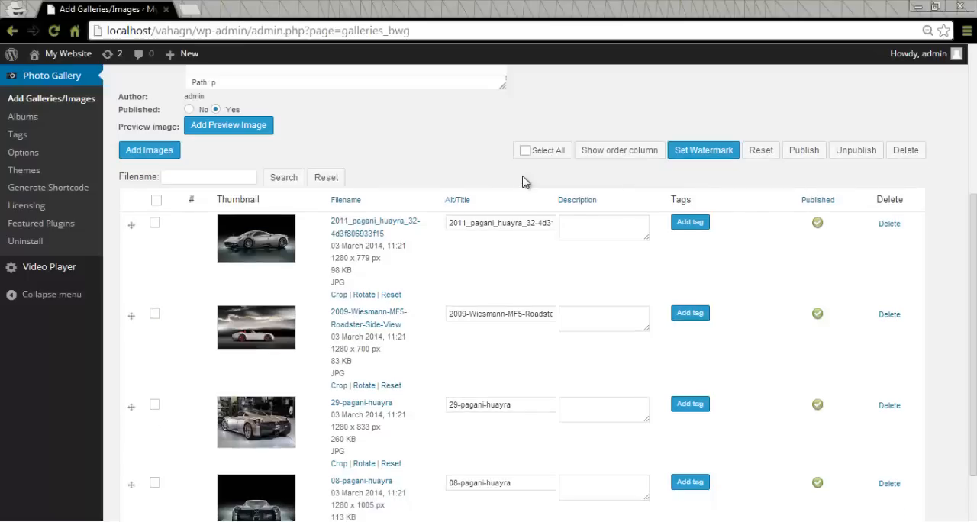
mouse_move(155, 200)
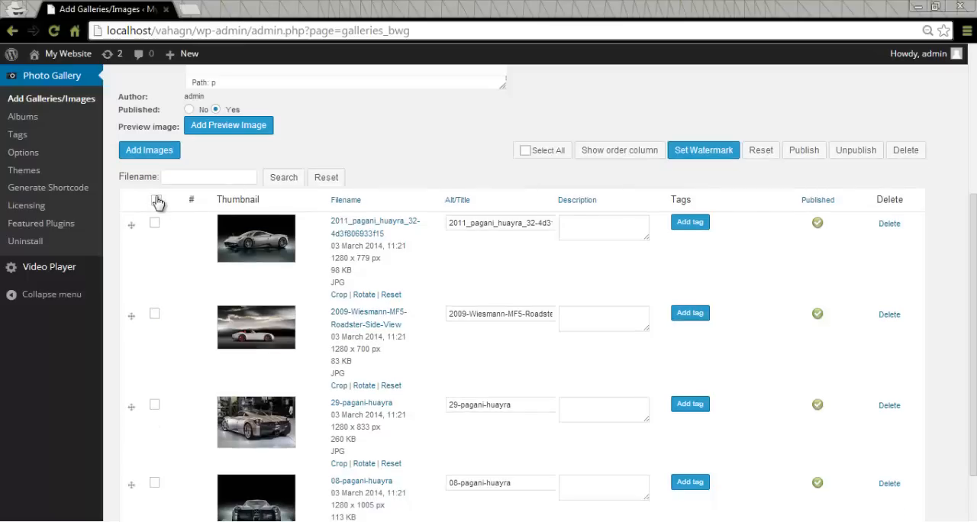
left_click(156, 200)
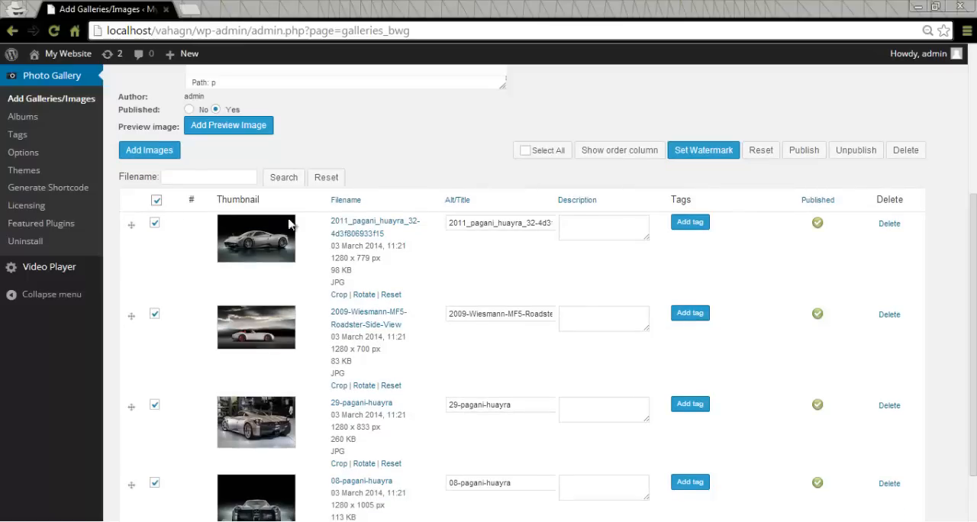
scroll("down", 3)
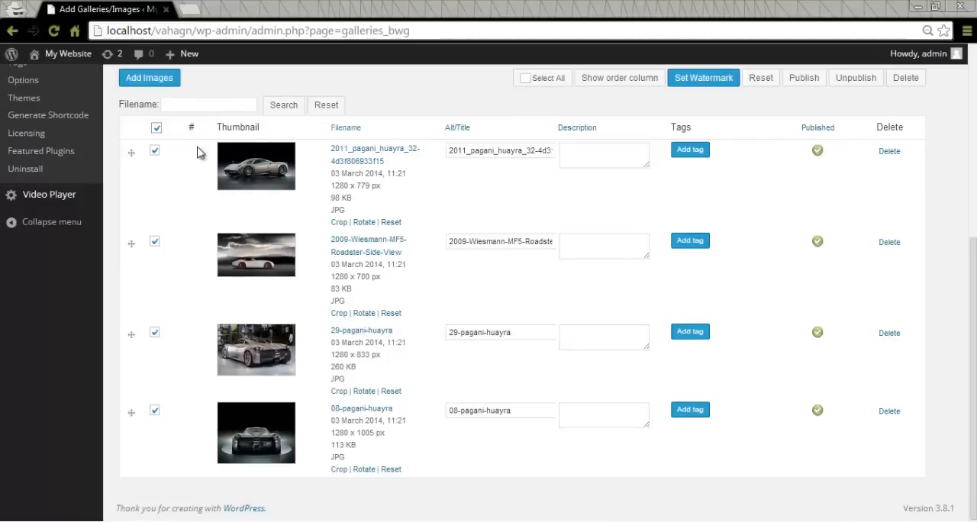
mouse_move(158, 399)
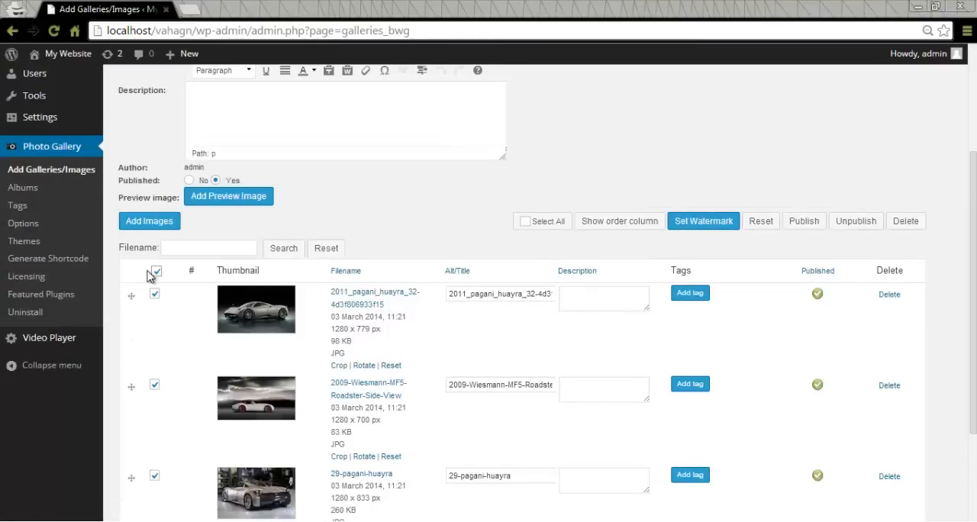
- Uncheck the rows and set the Wiesmann roadster ahead of the 2011 Pagani via the Order column
left_click(156, 271)
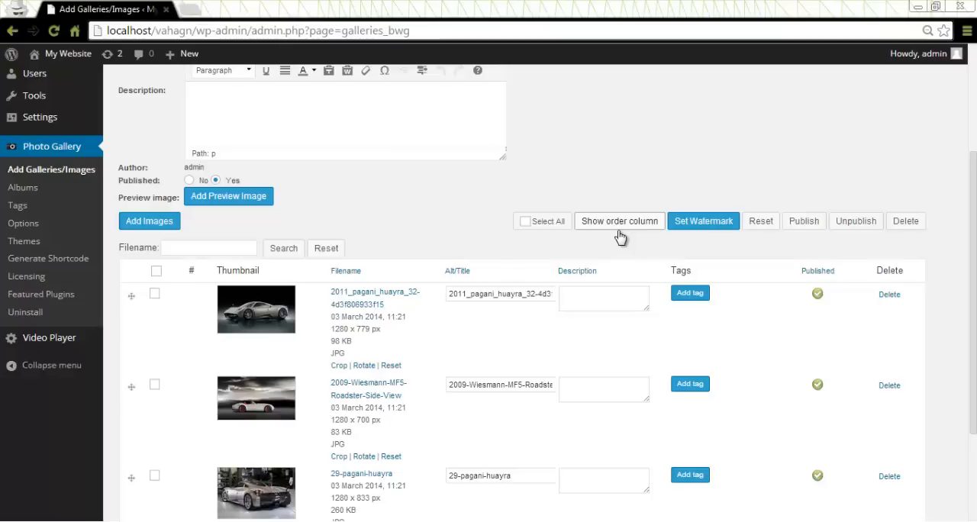
mouse_move(365, 232)
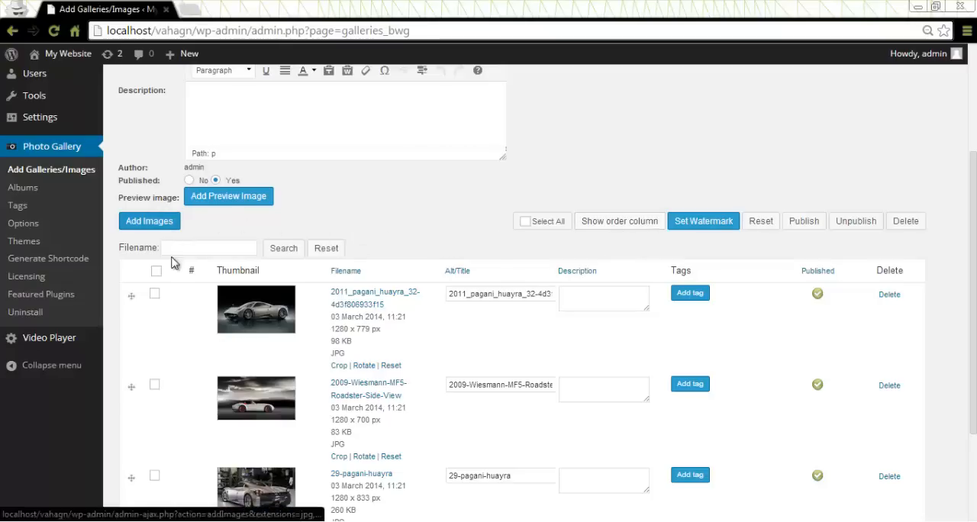
mouse_move(131, 296)
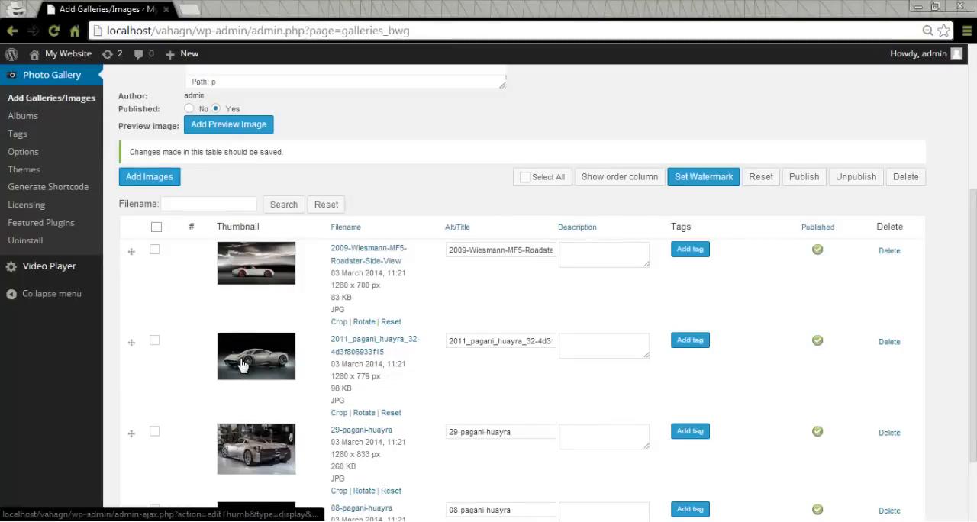
mouse_move(618, 181)
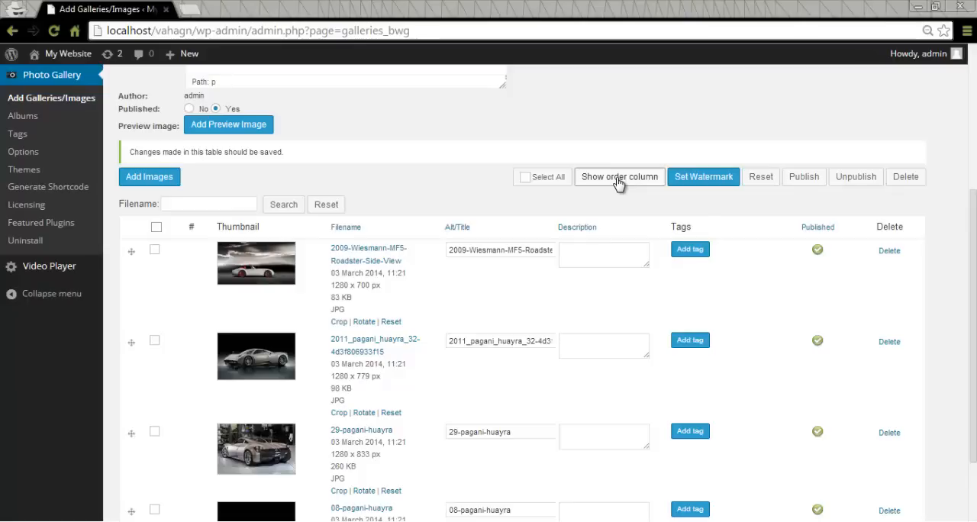
left_click(618, 177)
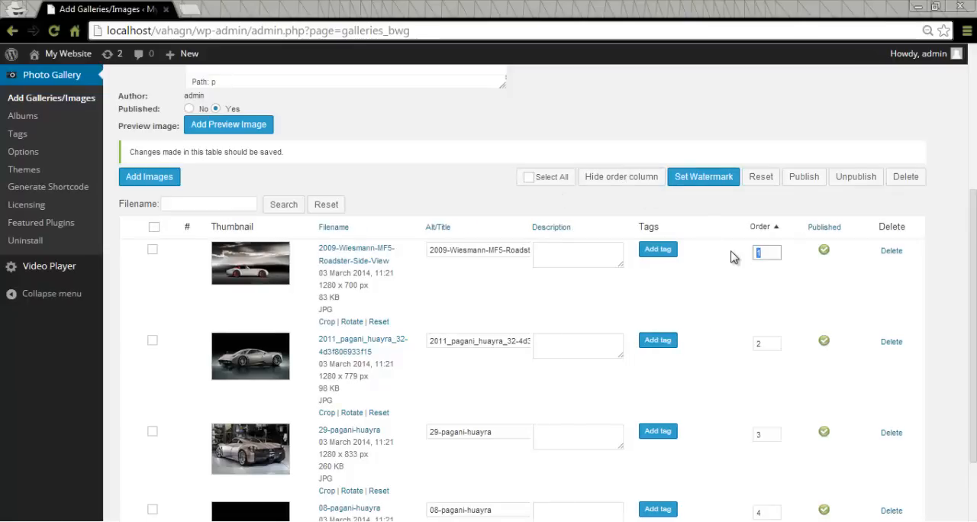
left_click(768, 433)
type("1")
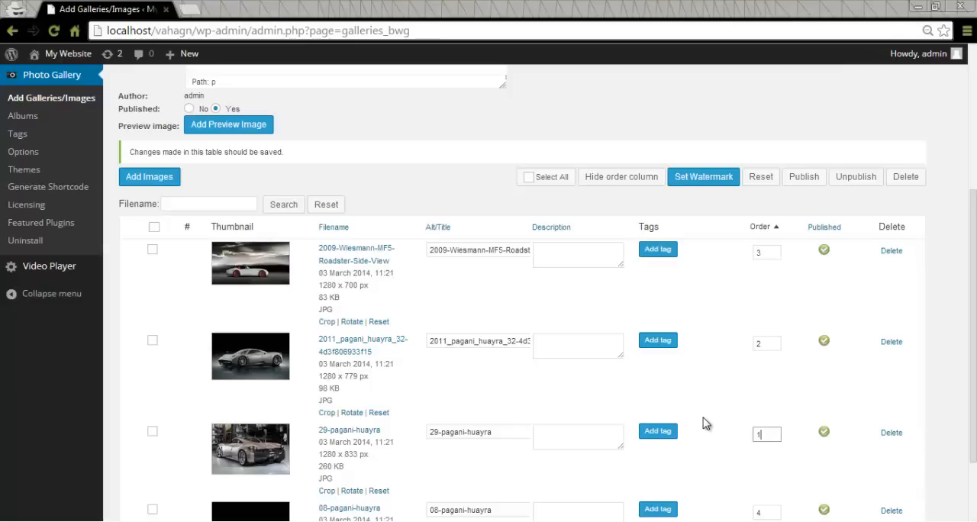
left_click(620, 177)
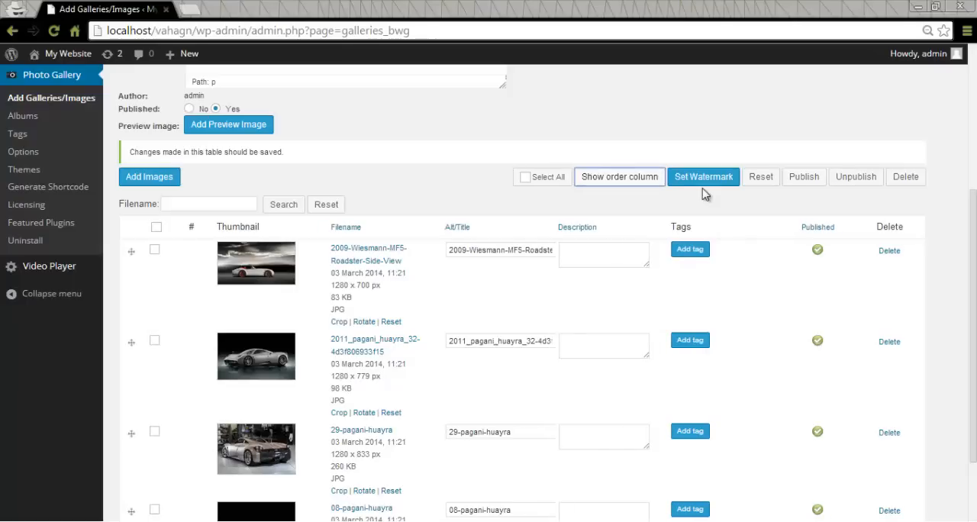
mouse_move(705, 188)
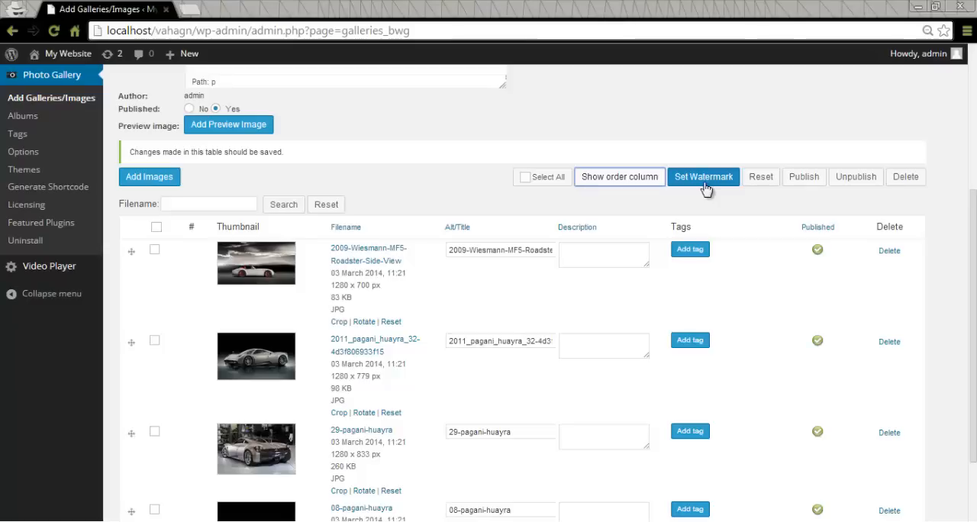
mouse_move(760, 194)
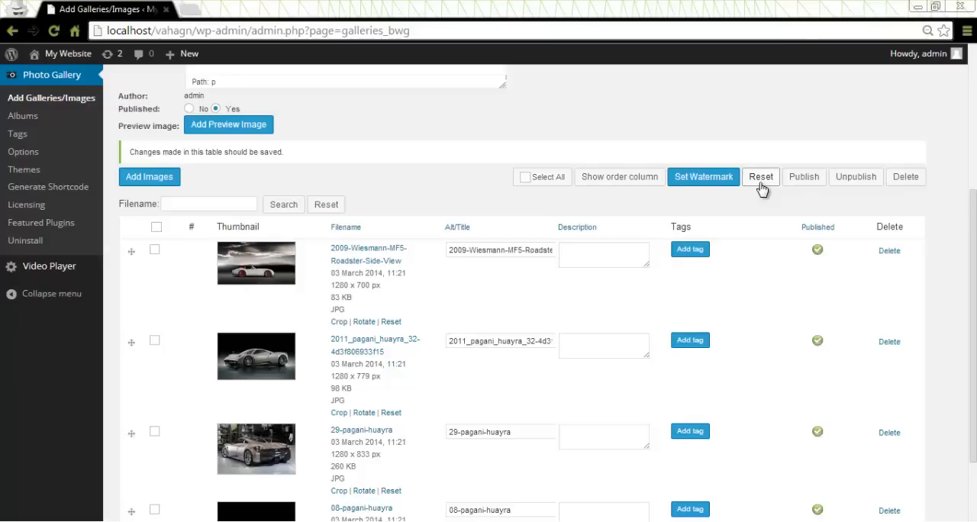
mouse_move(855, 177)
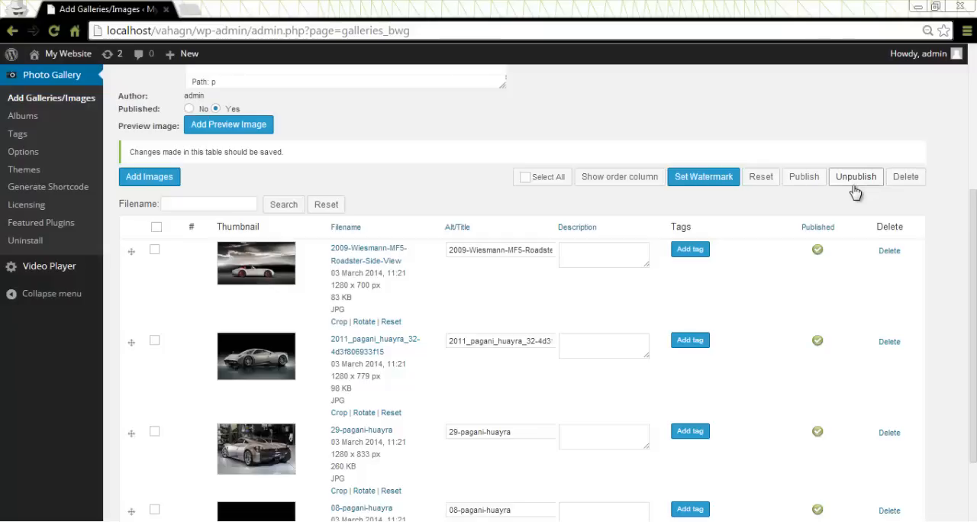
mouse_move(913, 188)
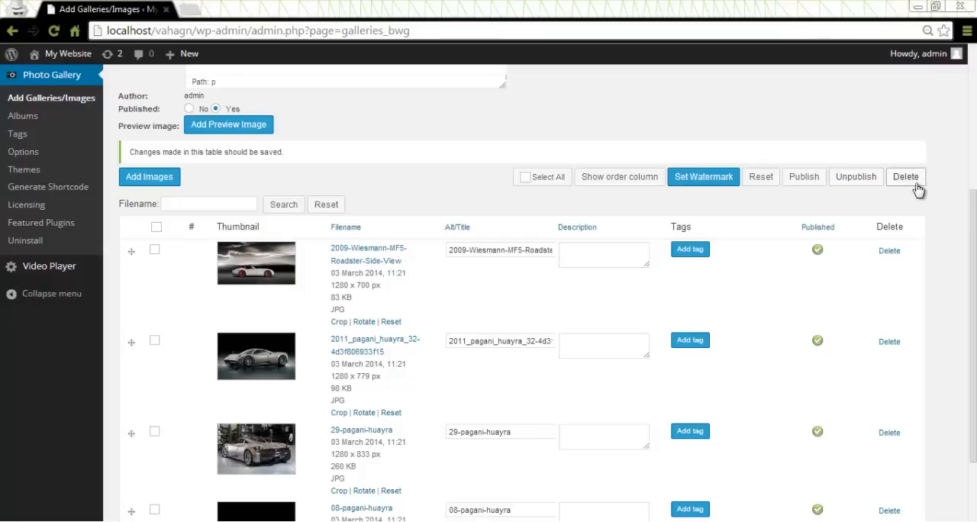
mouse_move(910, 191)
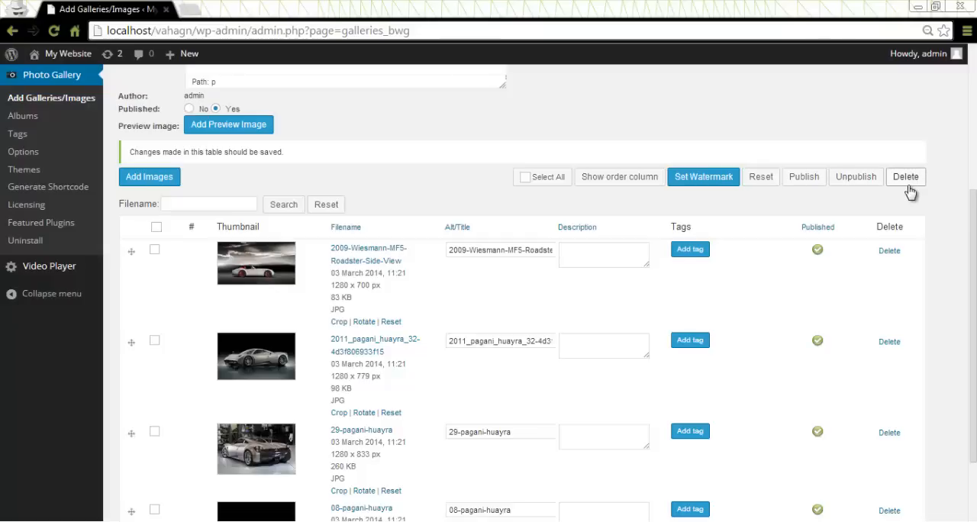
scroll("down", 3)
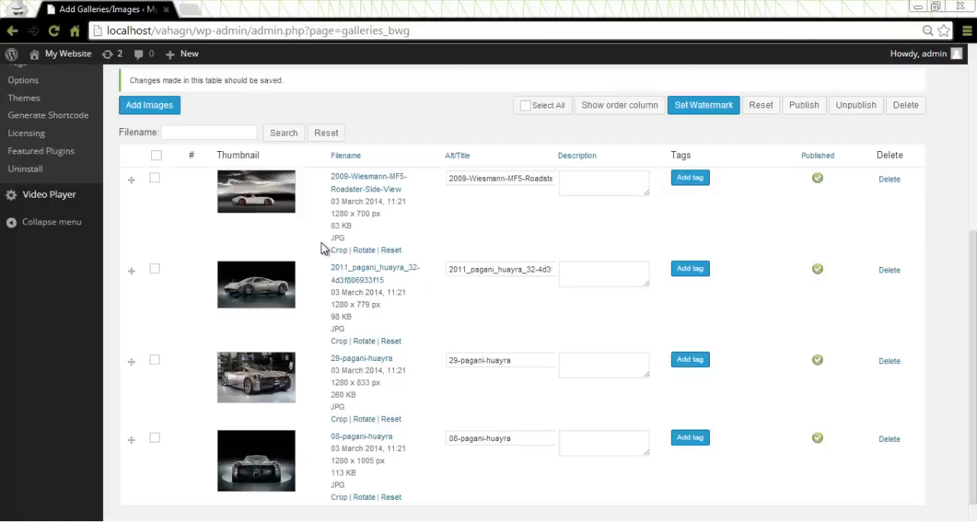
mouse_move(397, 253)
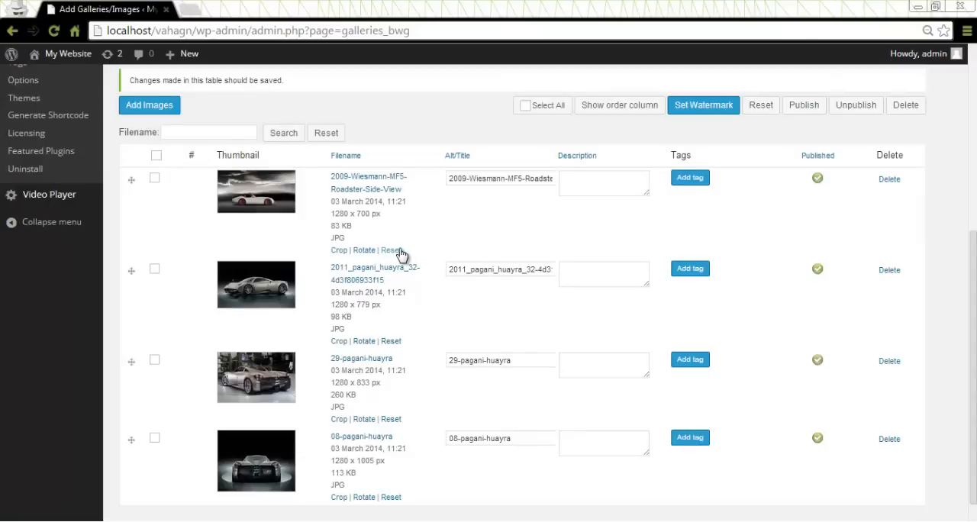
mouse_move(256, 202)
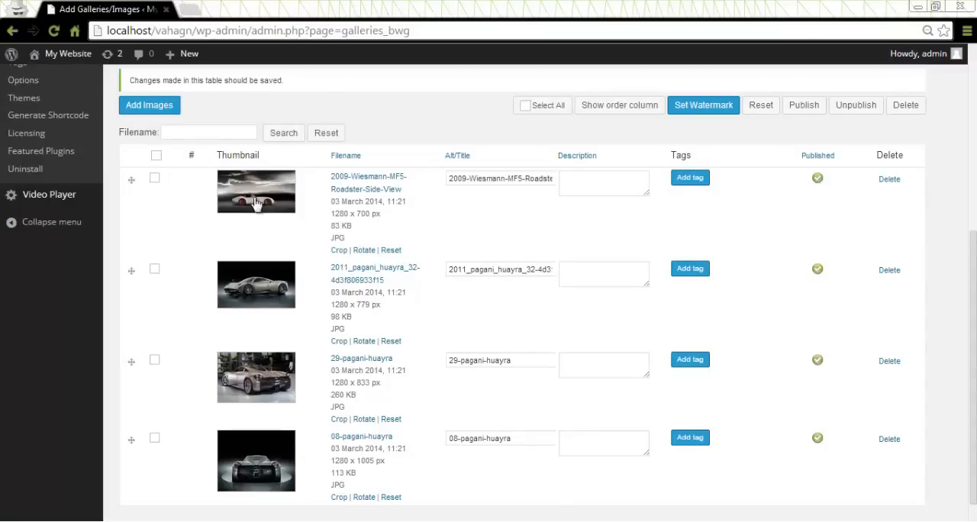
- Crop the Wiesmann roadster thumbnail to a tighter selection around the car and apply it
left_click(339, 250)
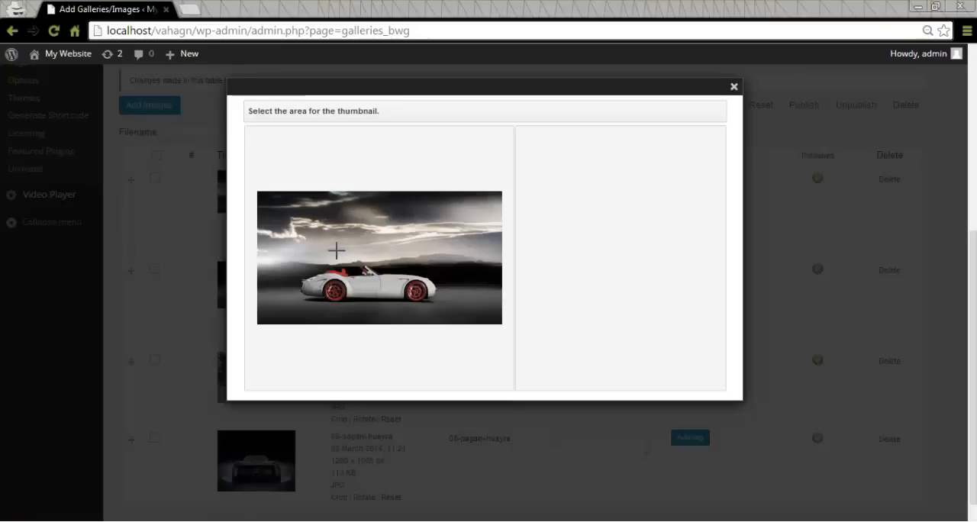
mouse_move(275, 220)
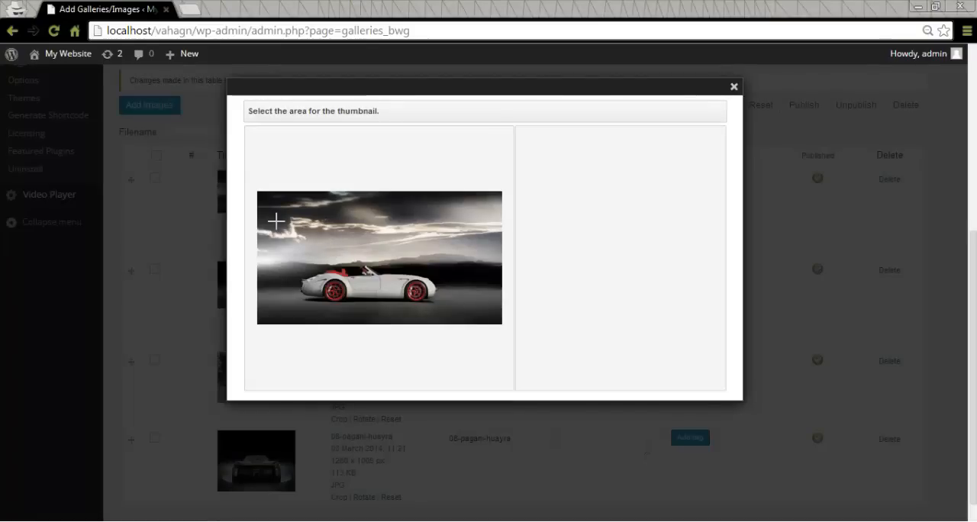
left_click_drag(345, 215, 449, 318)
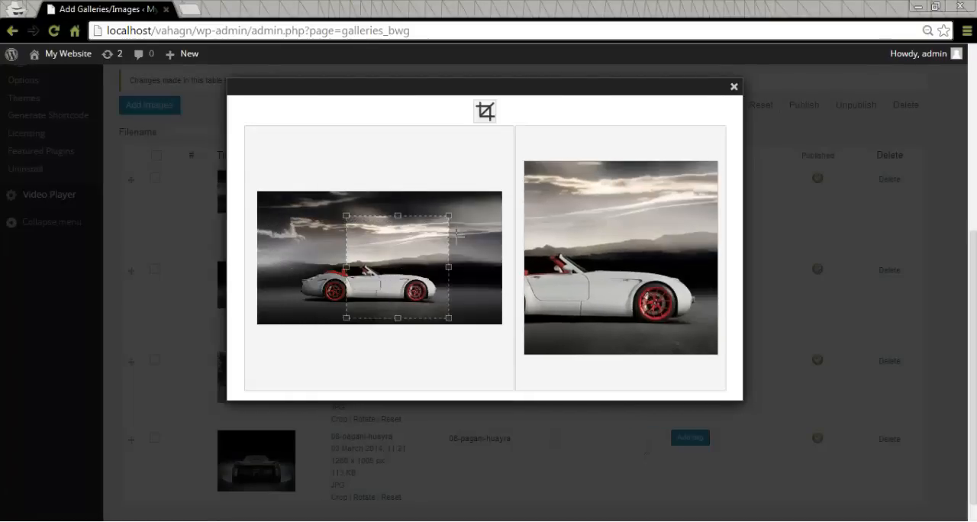
left_click(487, 110)
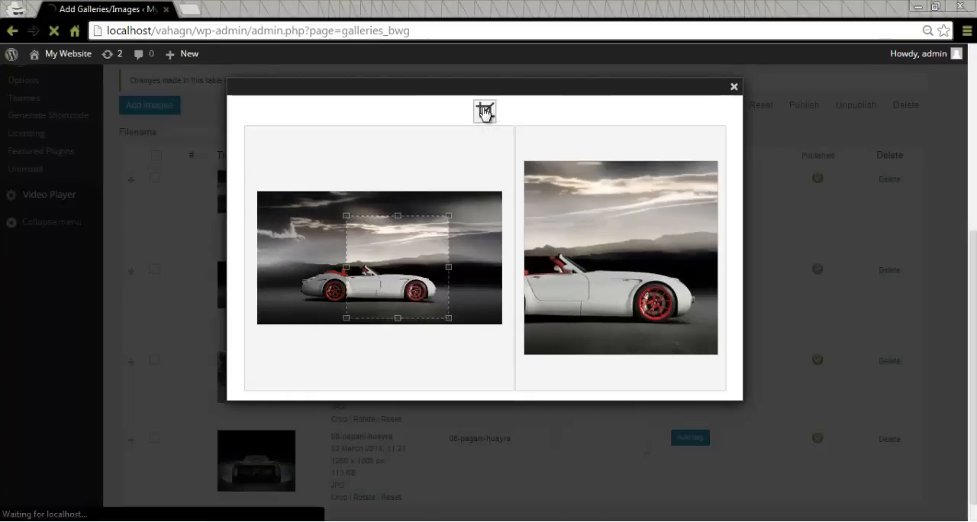
left_click(495, 110)
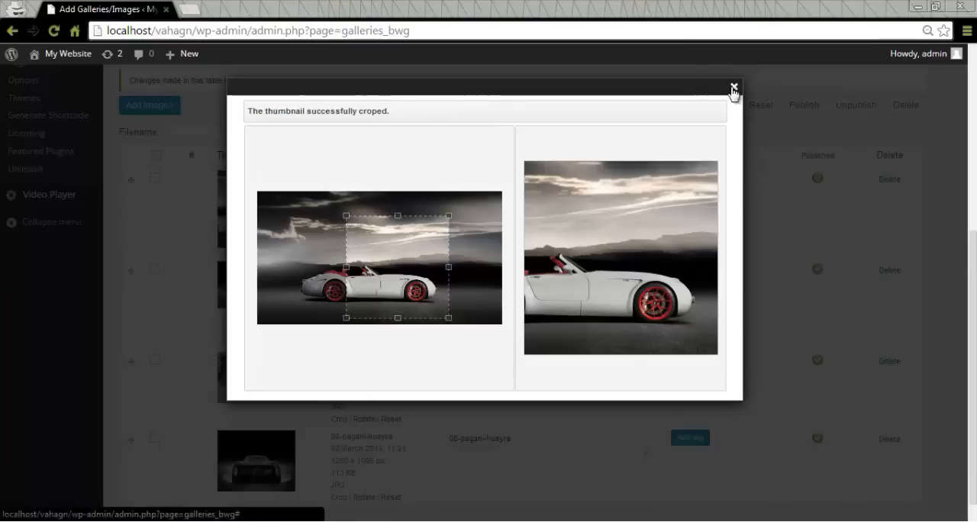
left_click(733, 86)
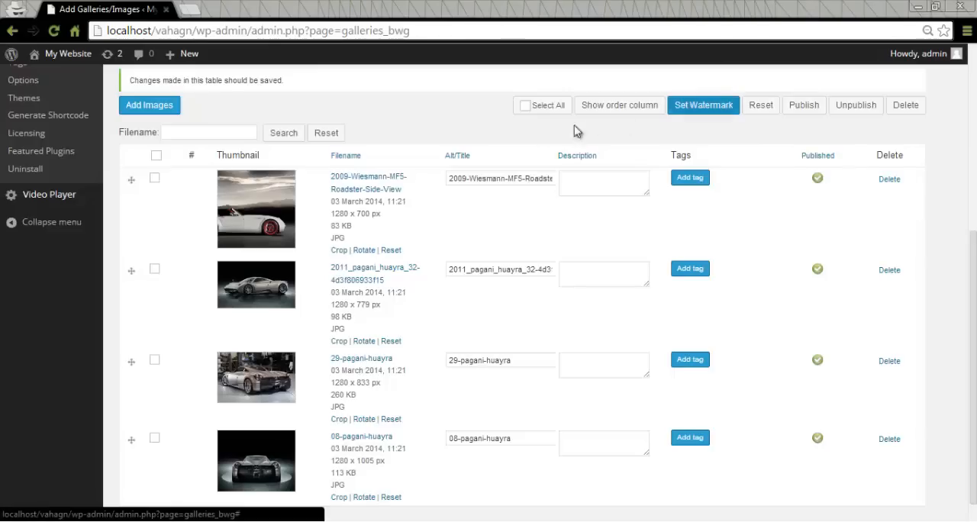
mouse_move(276, 239)
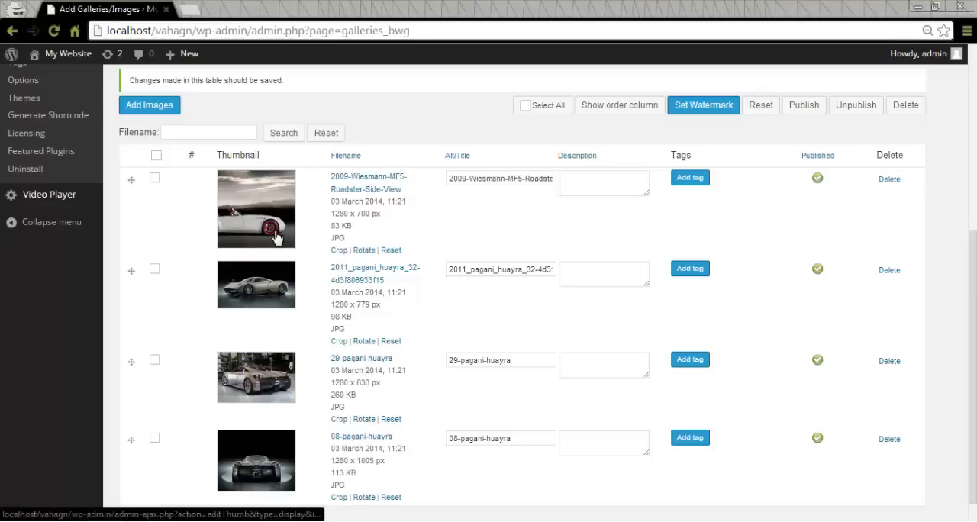
mouse_move(272, 223)
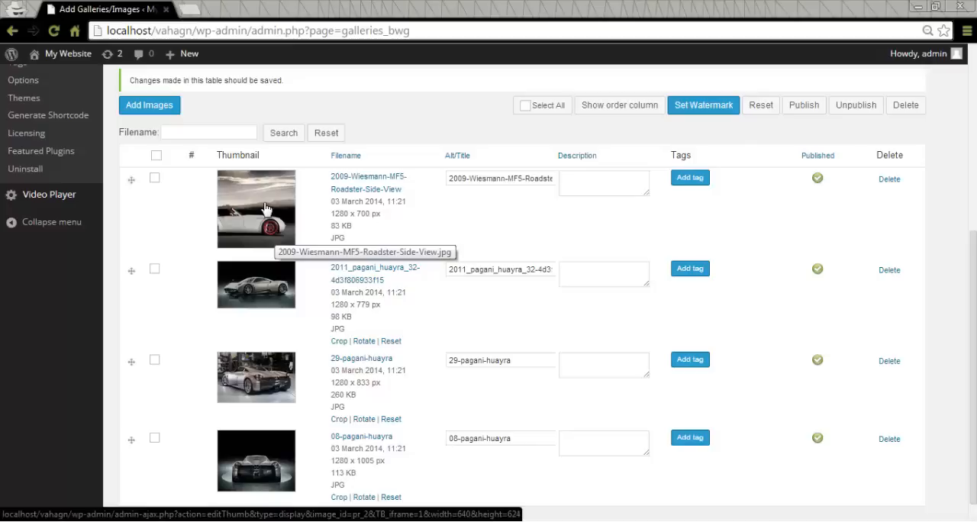
mouse_move(263, 202)
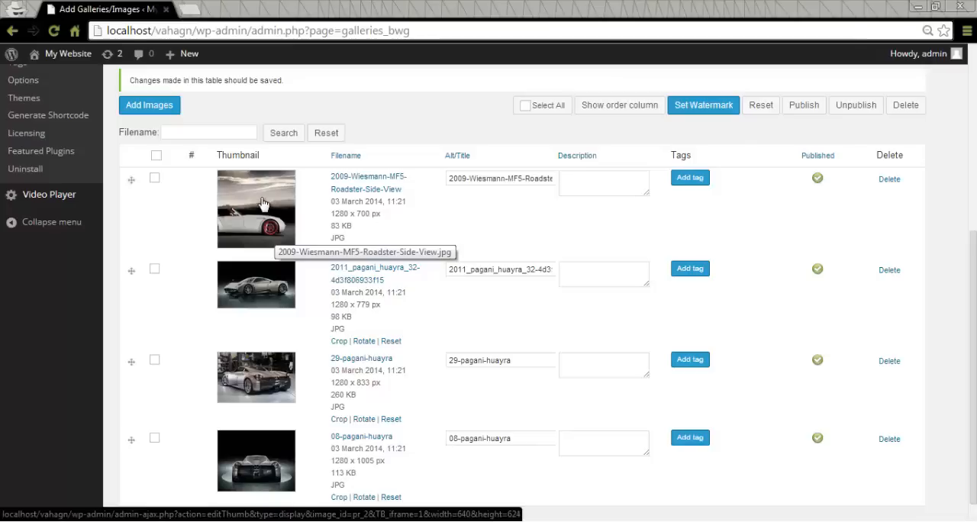
mouse_move(258, 202)
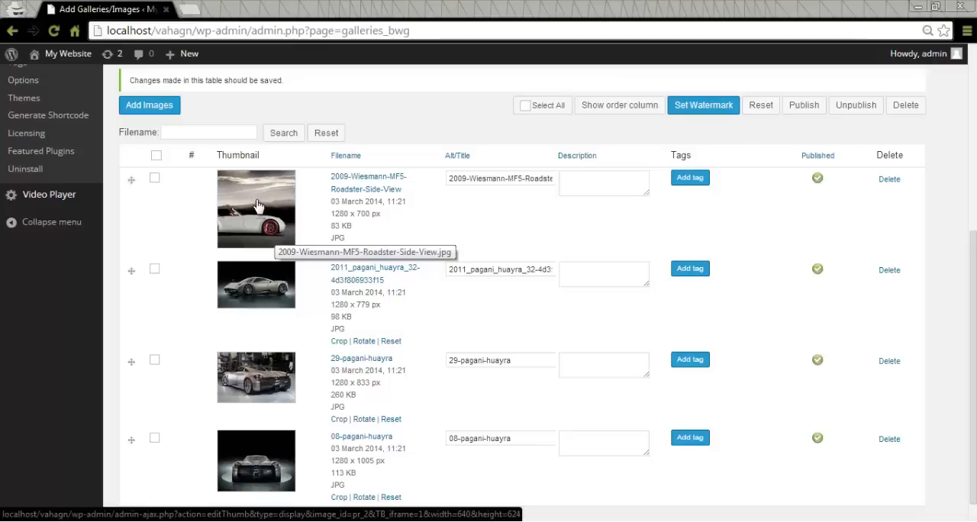
- Preview the Wiesmann image, then reset its thumbnail to the original and confirm
left_click(256, 209)
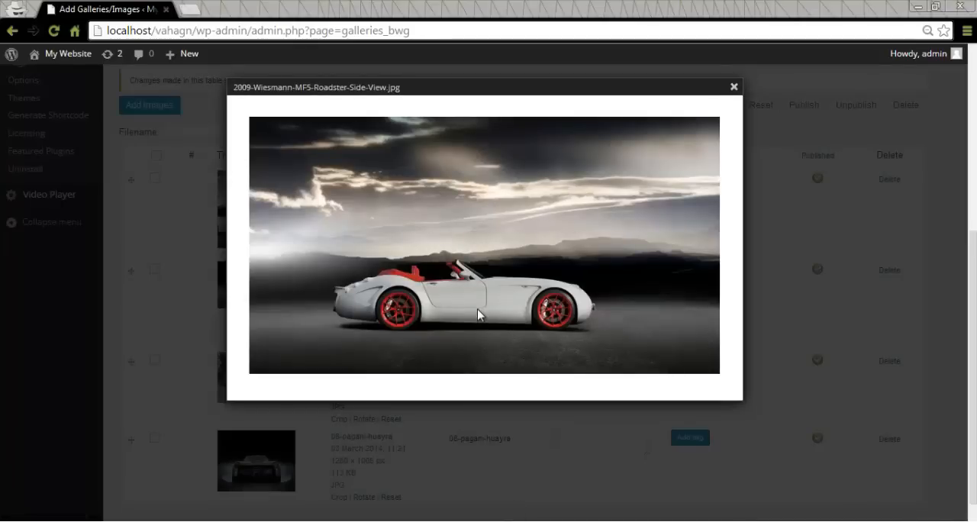
mouse_move(733, 88)
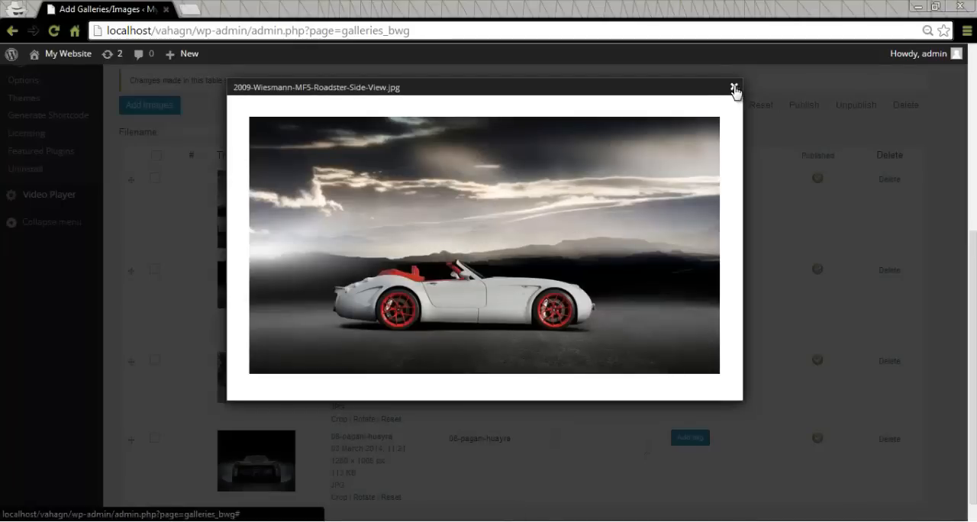
left_click(733, 84)
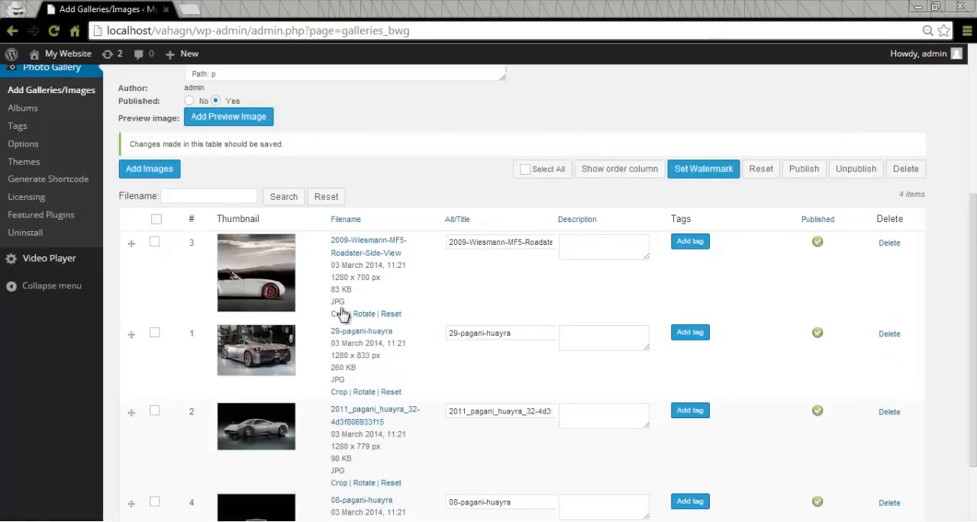
mouse_move(377, 284)
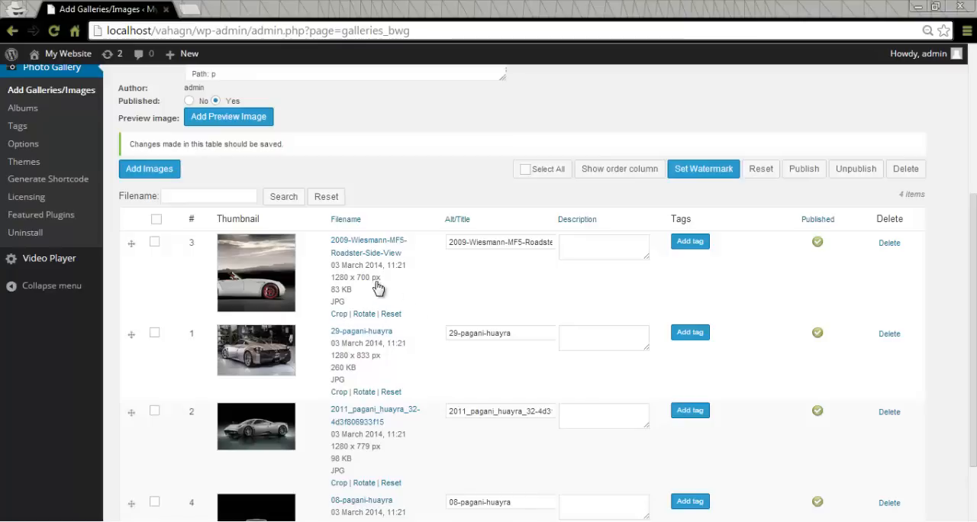
left_click(389, 314)
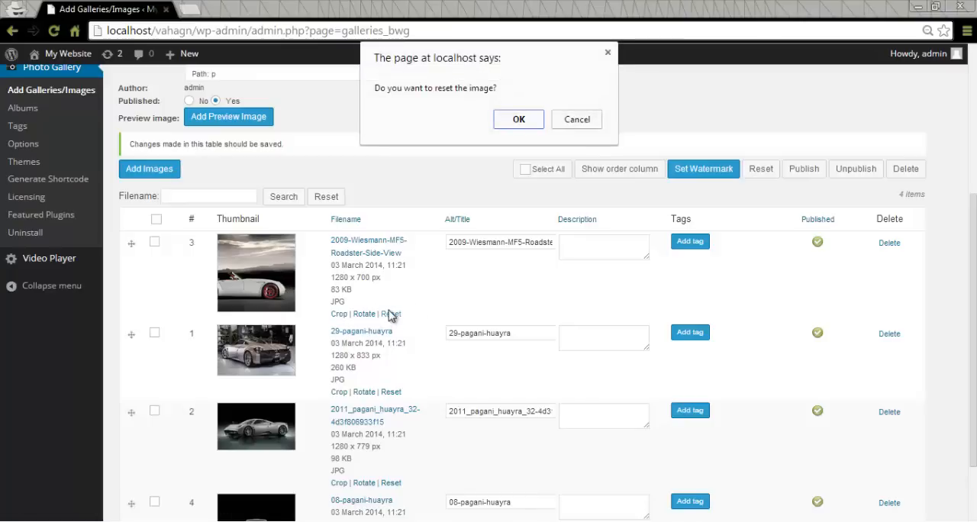
left_click(519, 119)
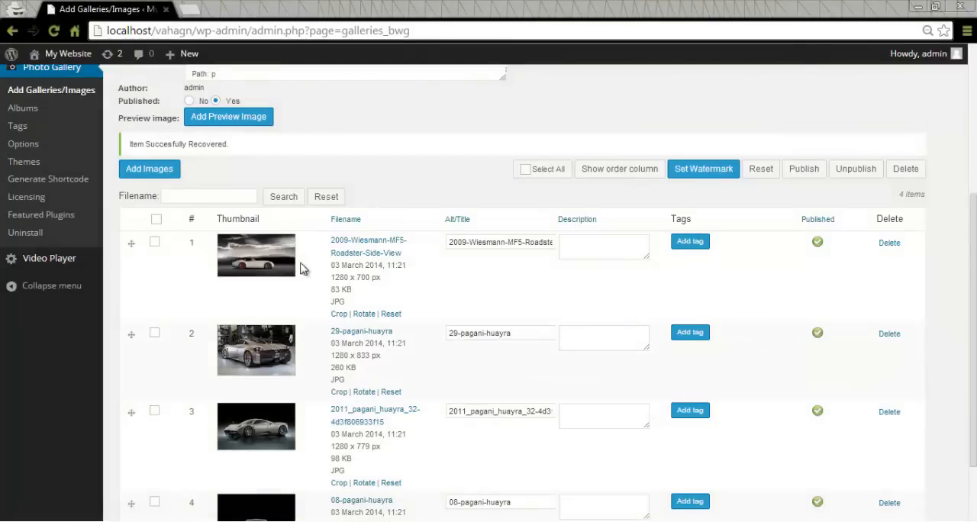
- Toggle the Wiesmann image unpublished and back to published in Gallery One
left_click(501, 241)
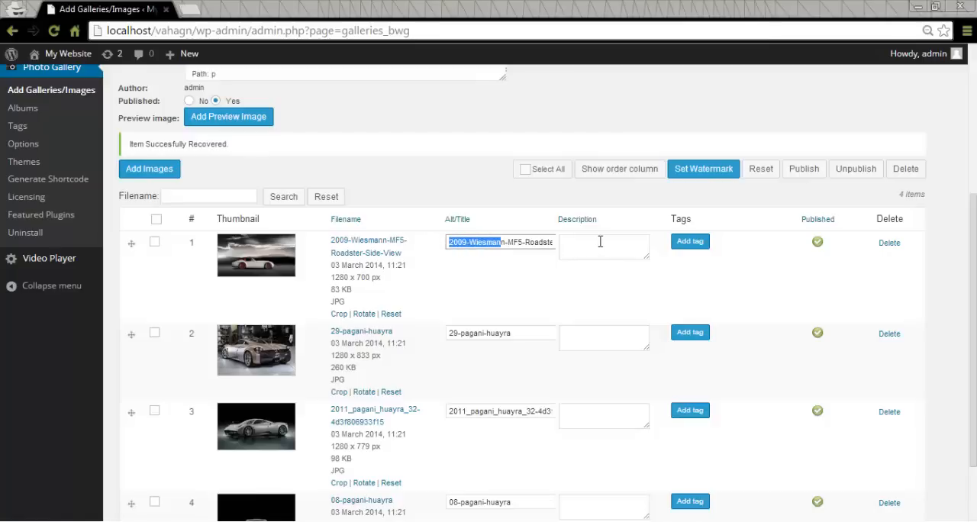
left_click(604, 246)
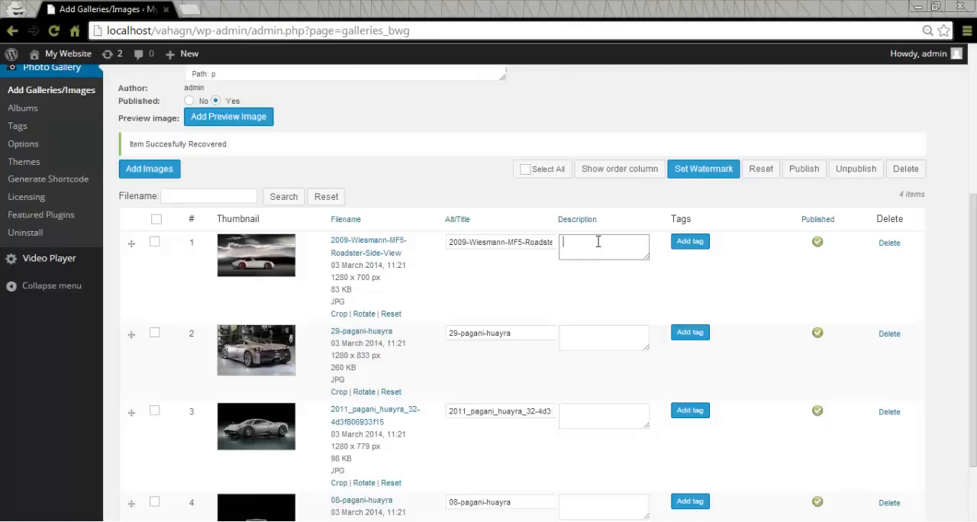
mouse_move(690, 242)
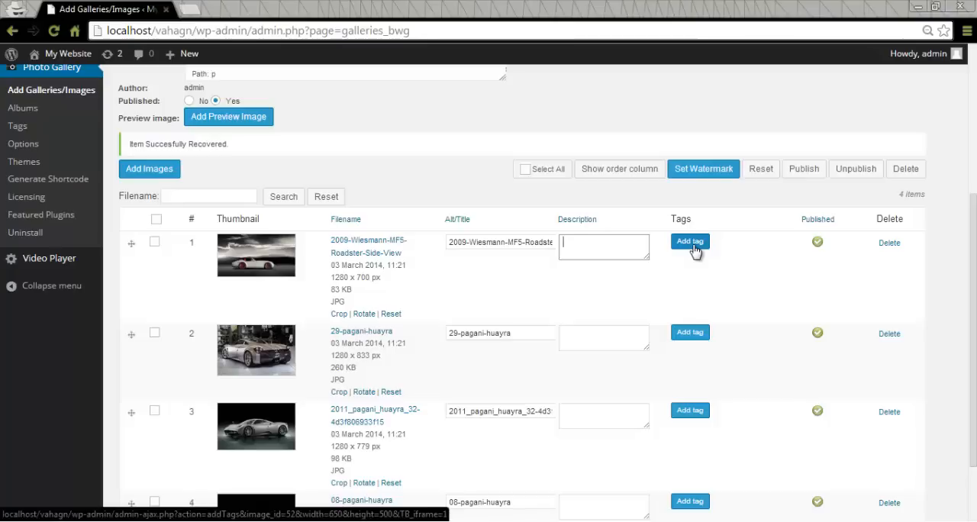
mouse_move(751, 250)
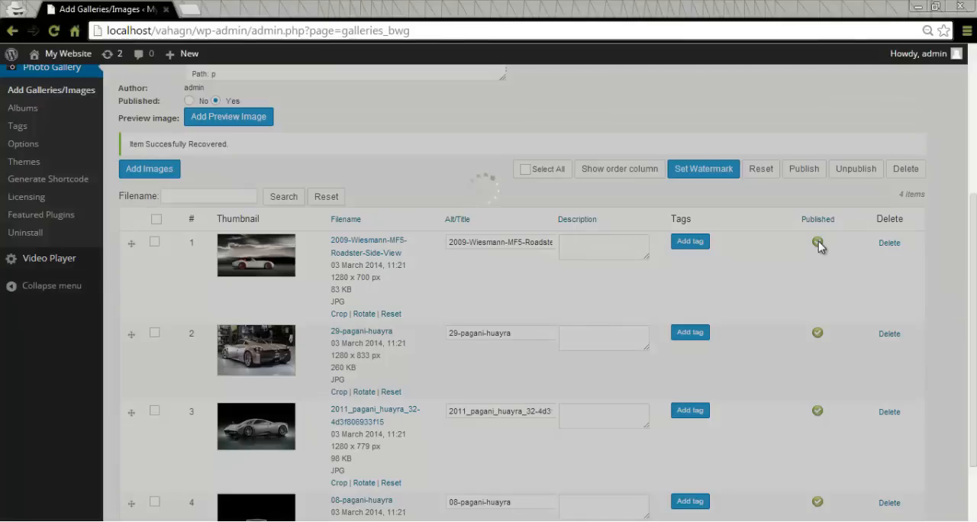
left_click(818, 242)
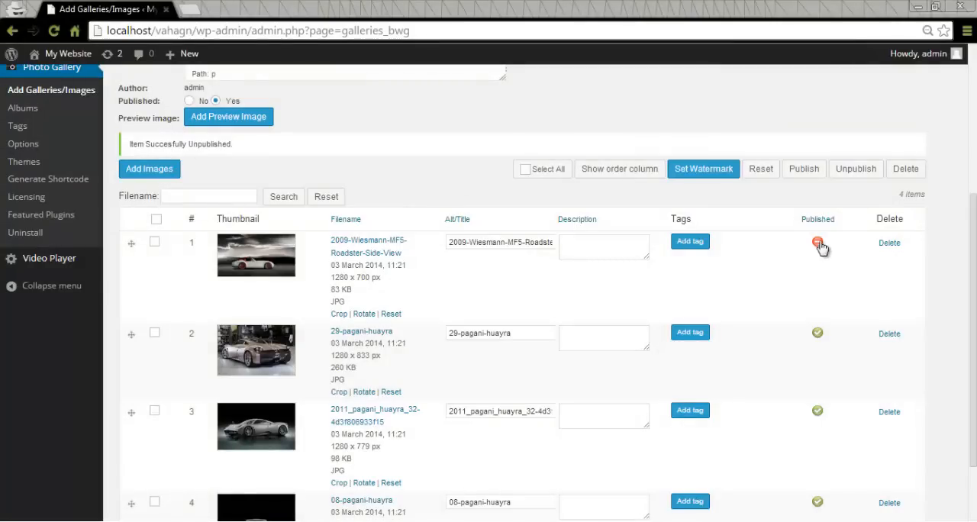
left_click(818, 242)
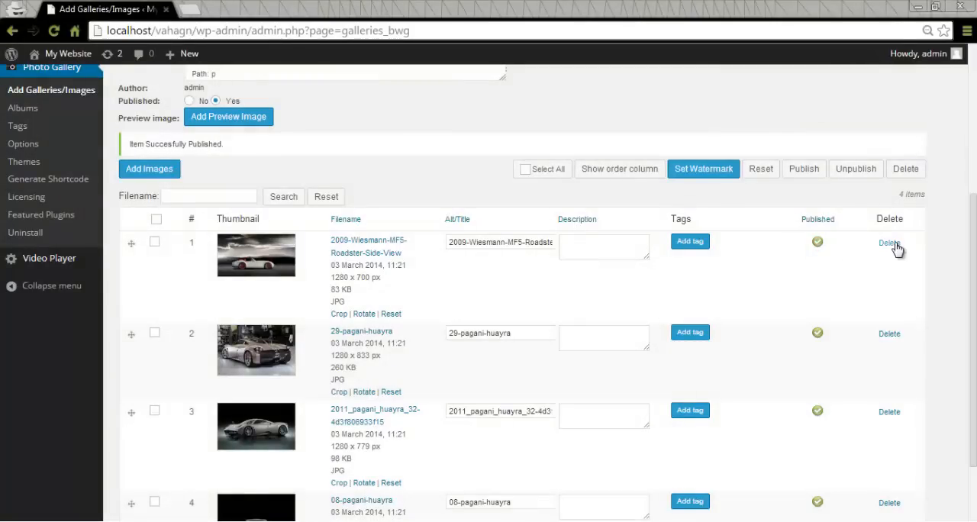
mouse_move(874, 269)
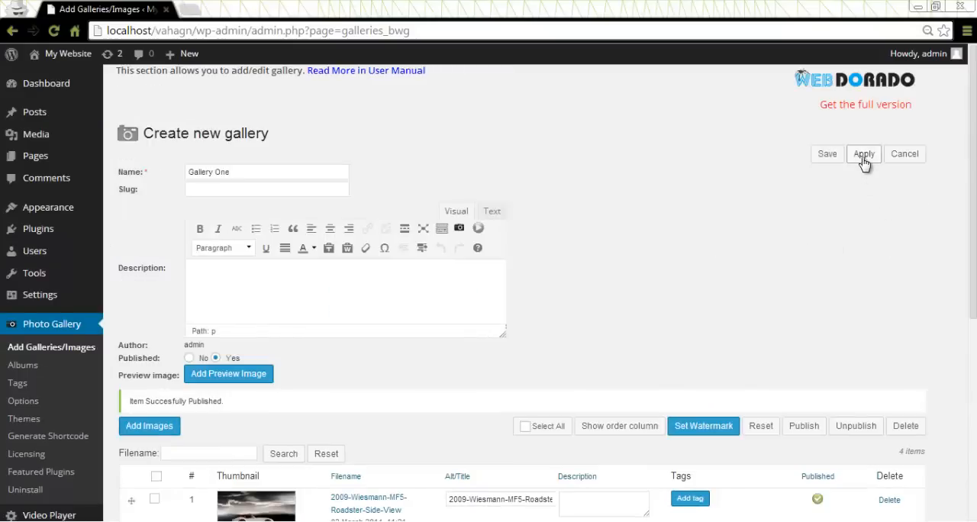
- Save Gallery One with Apply and go to the Photo Gallery Tags page
left_click(864, 154)
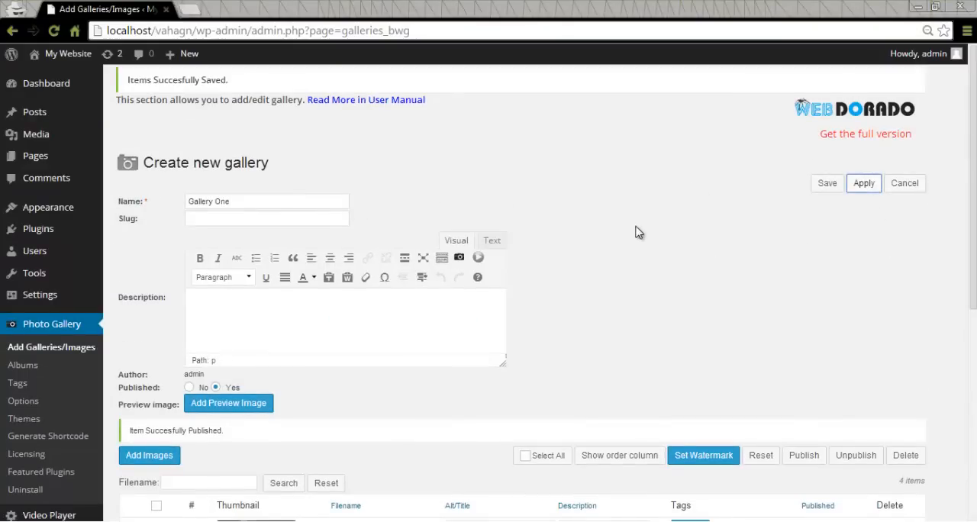
scroll("down", 3)
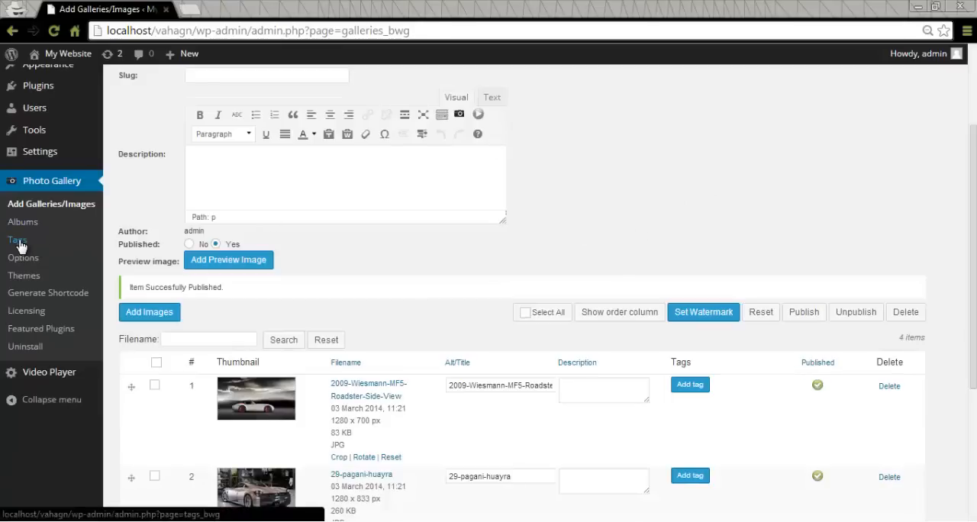
left_click(17, 240)
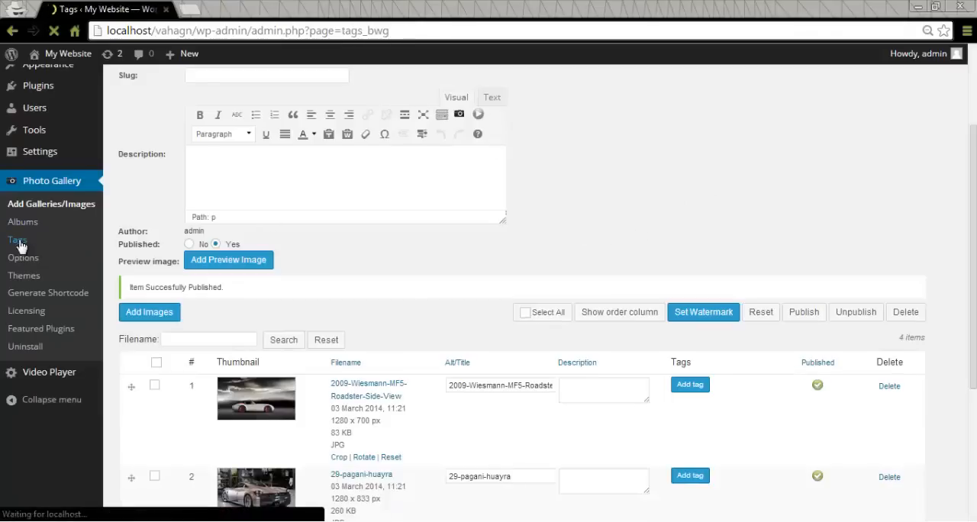
- Add a new gallery tag named 'Lovely cars' (slug lovely-cars)
left_click(16, 241)
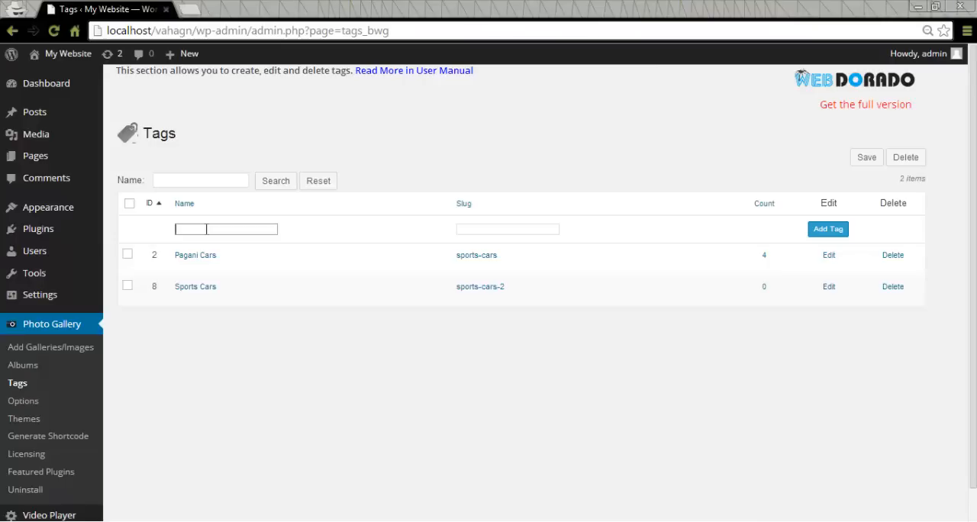
type("Lovely cars")
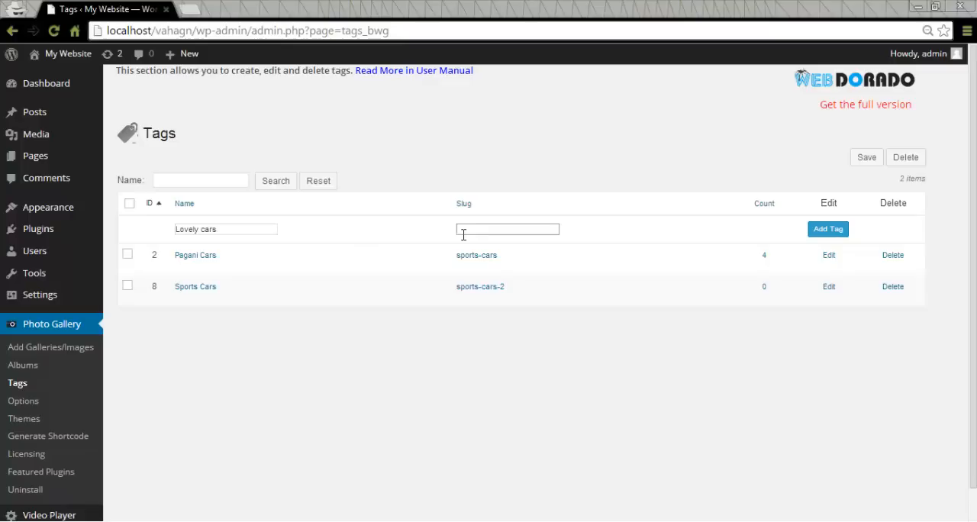
mouse_move(412, 212)
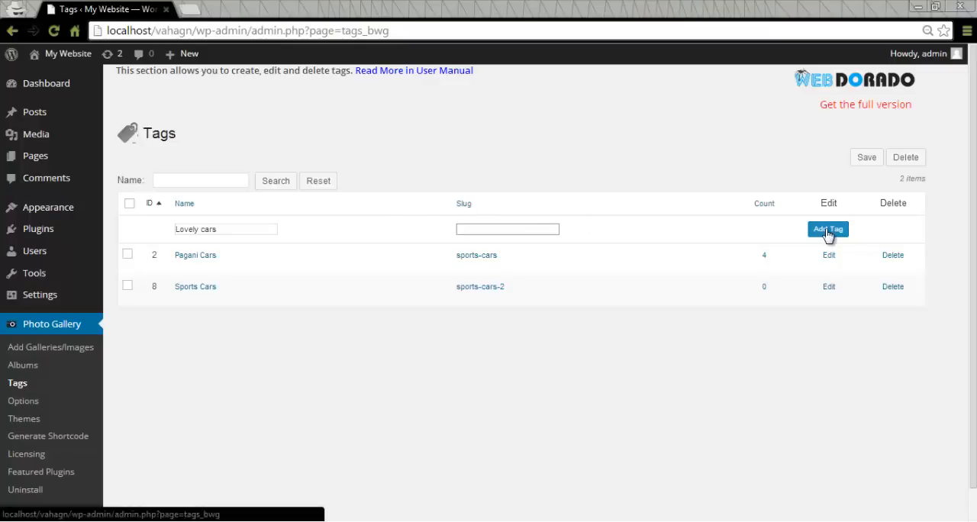
left_click(827, 229)
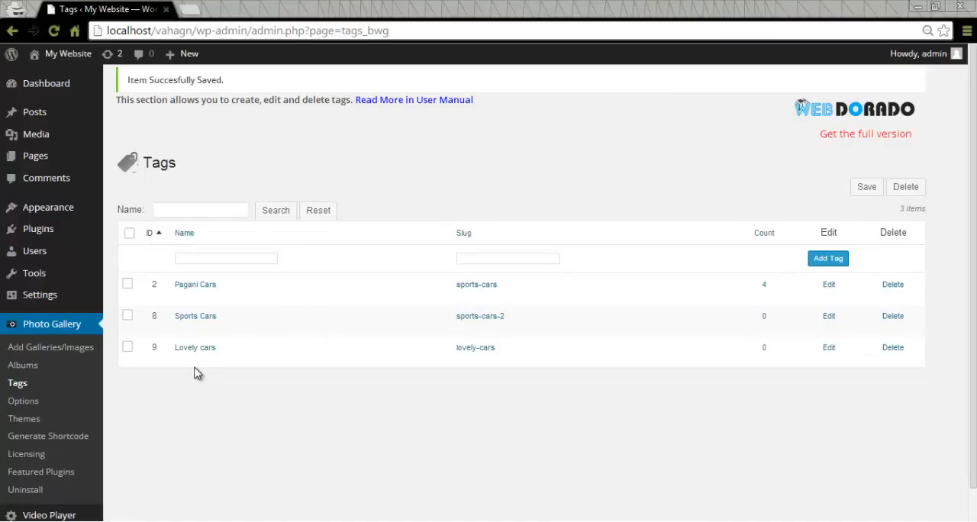
mouse_move(28, 348)
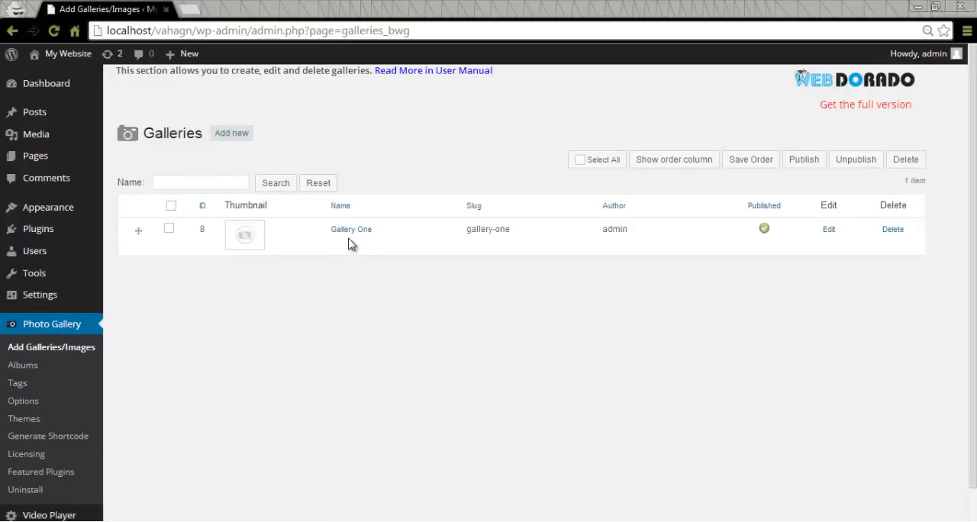
- Assign Lovely cars, Pagani Cars and Sports Cars tags to Gallery One's Wiesmann image
left_click(351, 229)
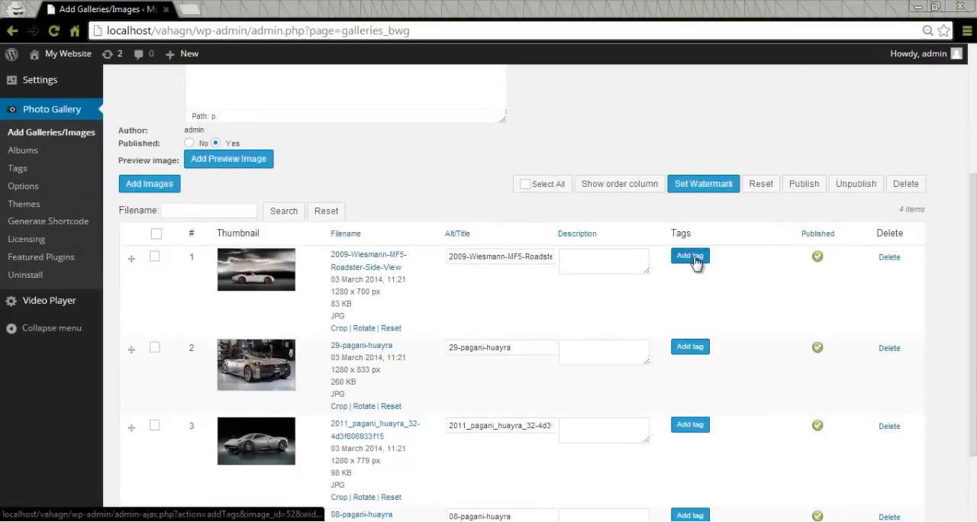
left_click(690, 257)
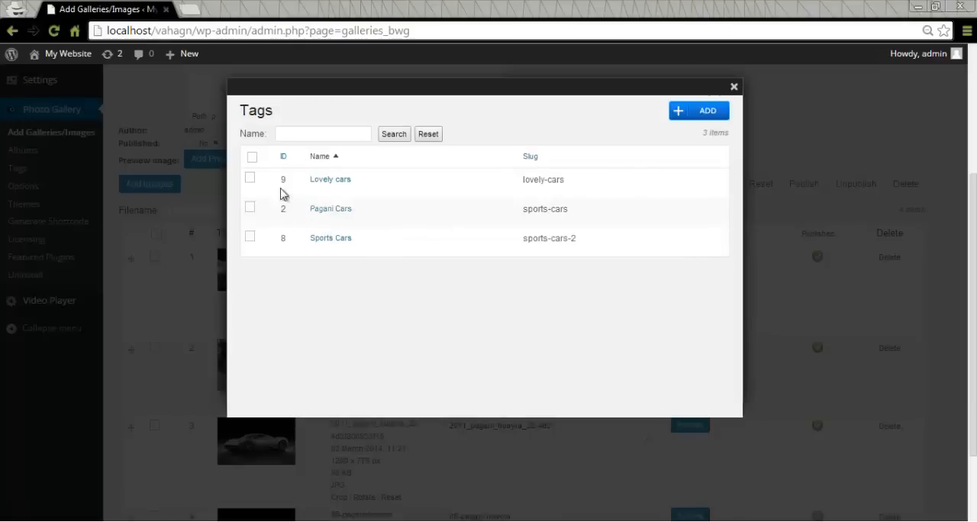
left_click(250, 179)
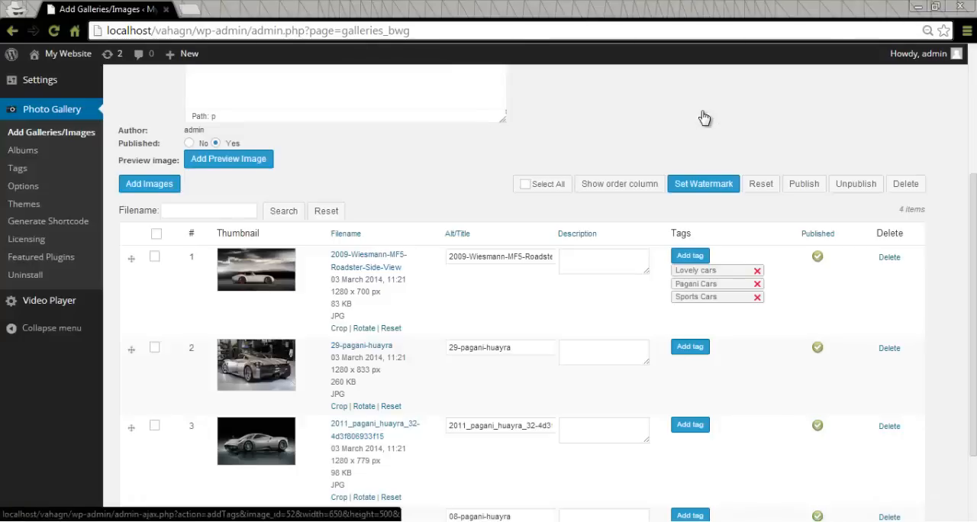
mouse_move(725, 336)
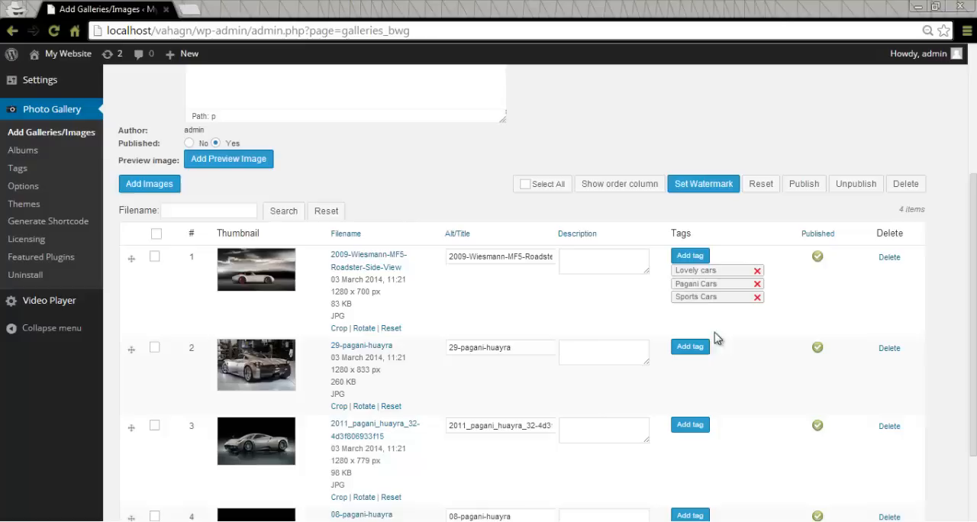